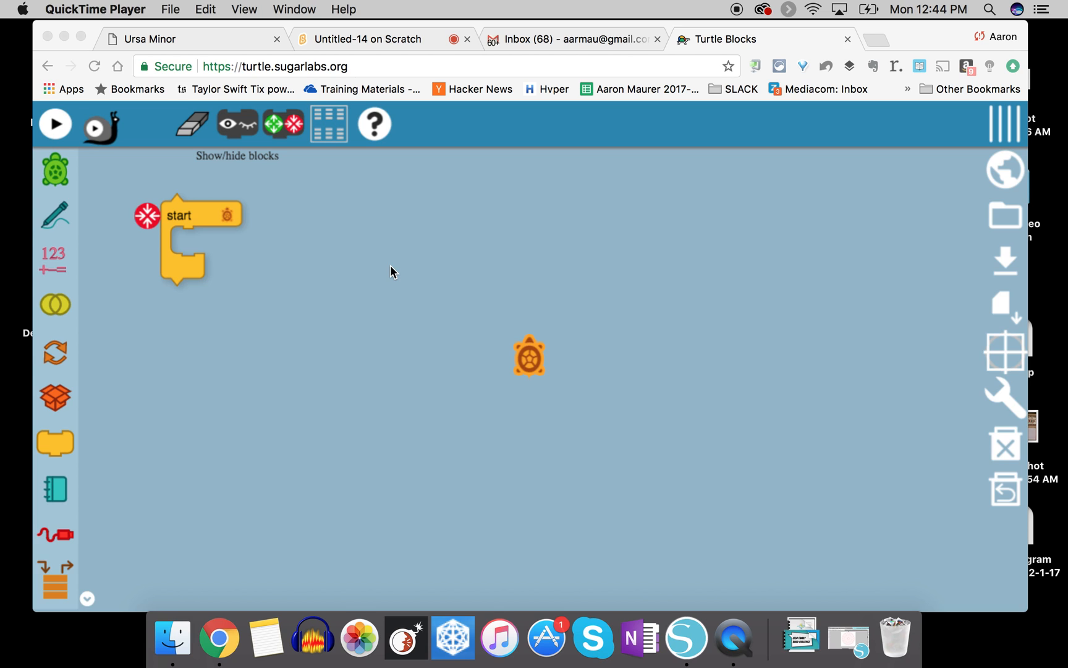
{"action": "mouse_move", "coordinate": [536, 368]}
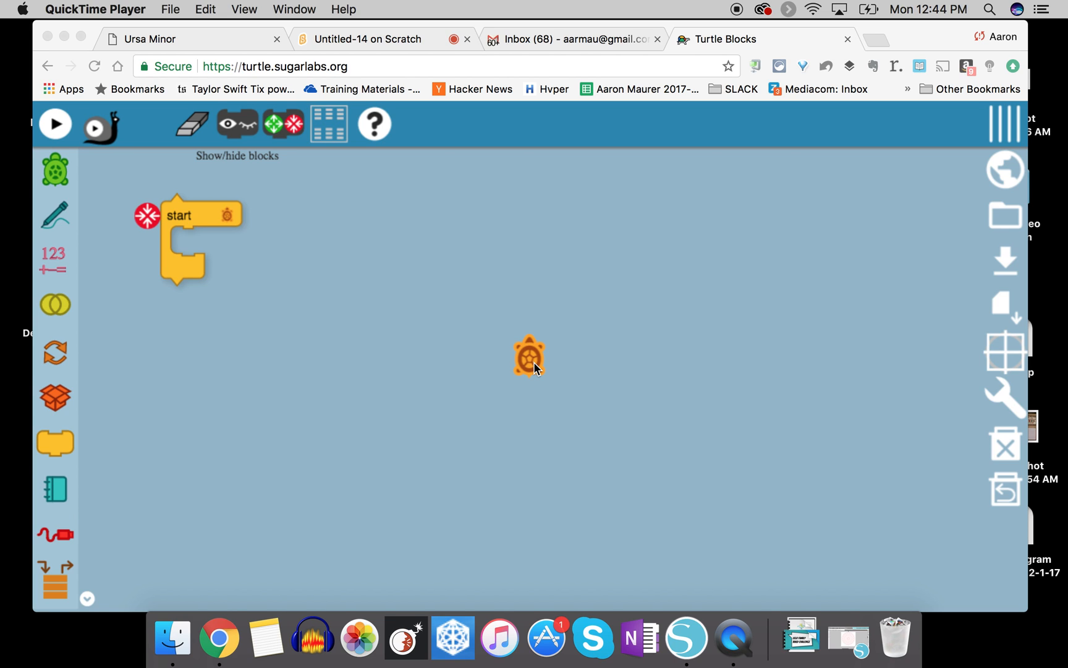
{"action": "mouse_move", "coordinate": [89, 191]}
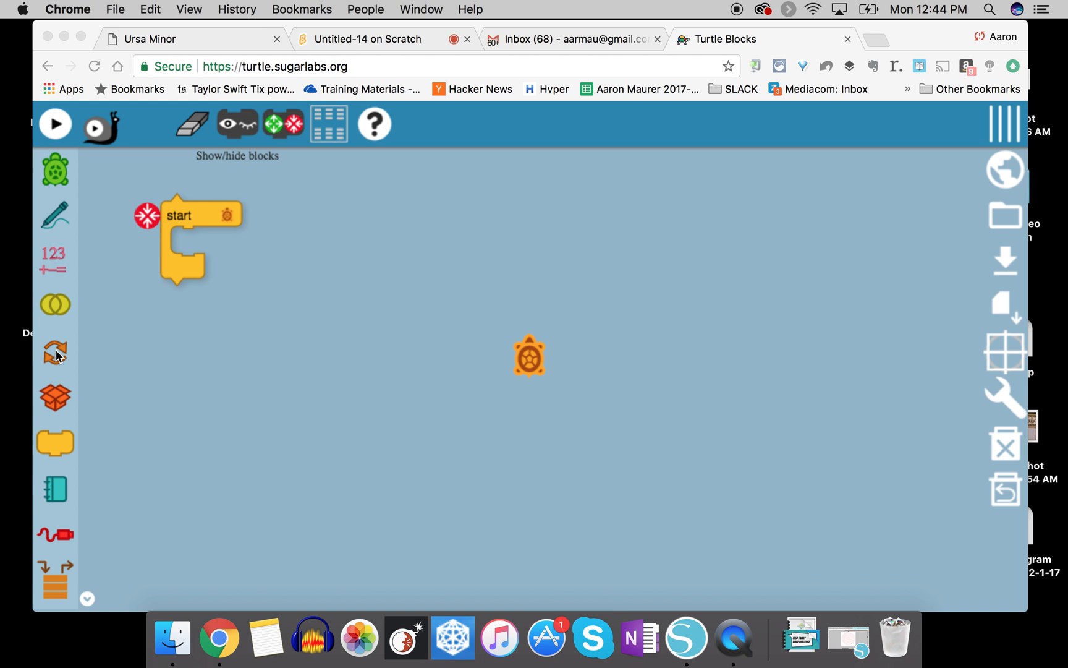
{"action": "mouse_move", "coordinate": [55, 353]}
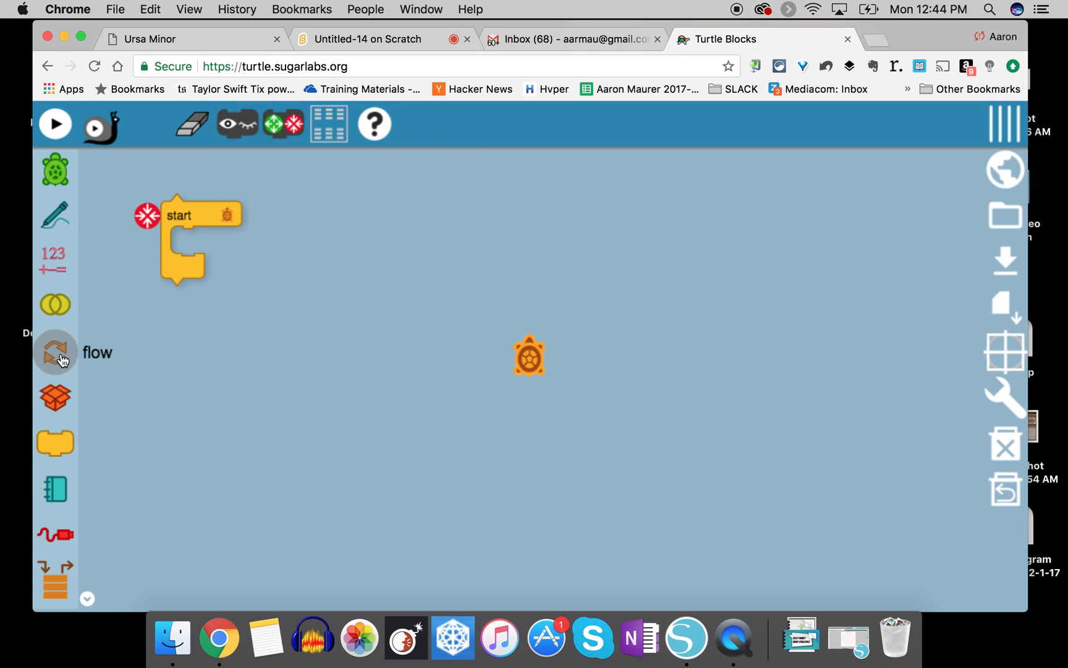
- Place a repeat block inside the start block and change its count from 4 to 6
{"action": "left_click", "coordinate": [54, 352]}
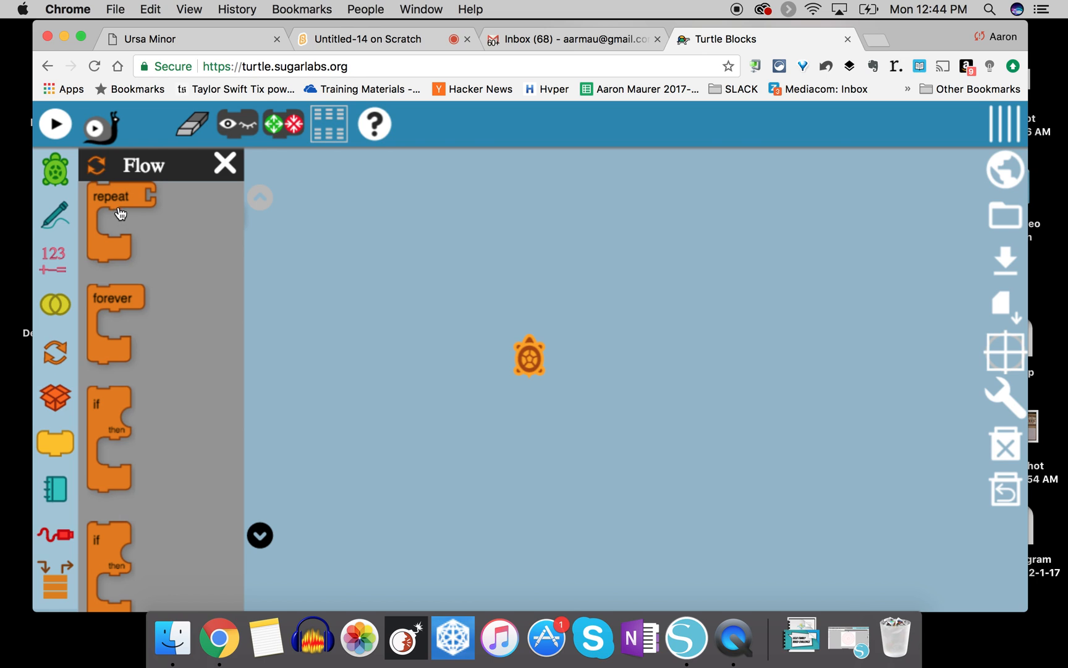
{"action": "left_click_drag", "start_coordinate": [120, 211], "coordinate": [352, 293]}
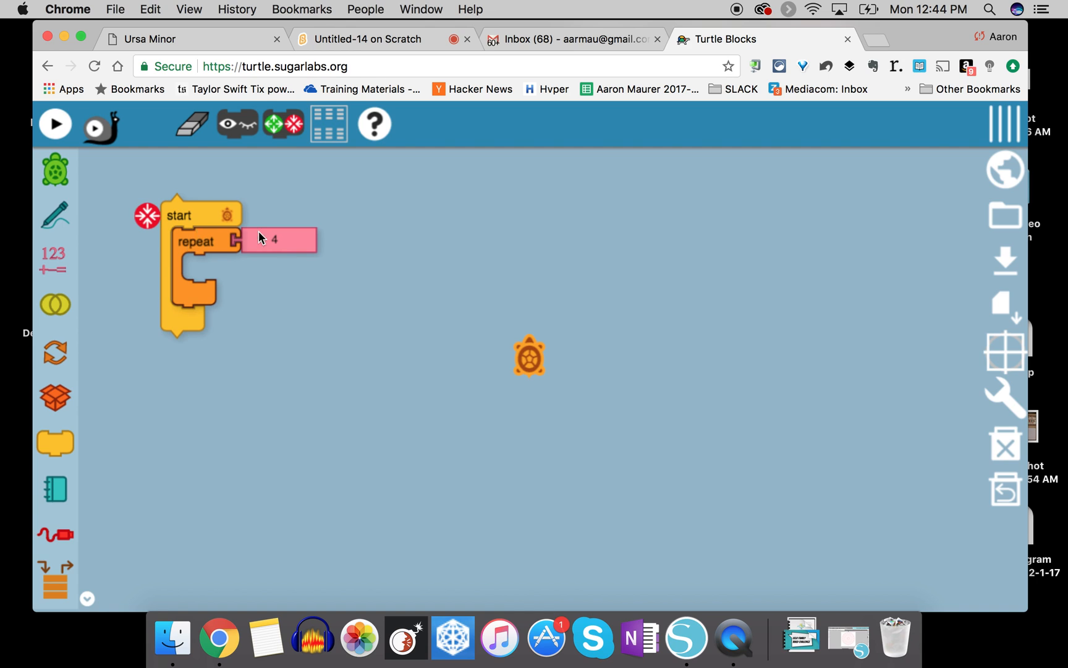
{"action": "left_click", "coordinate": [279, 240]}
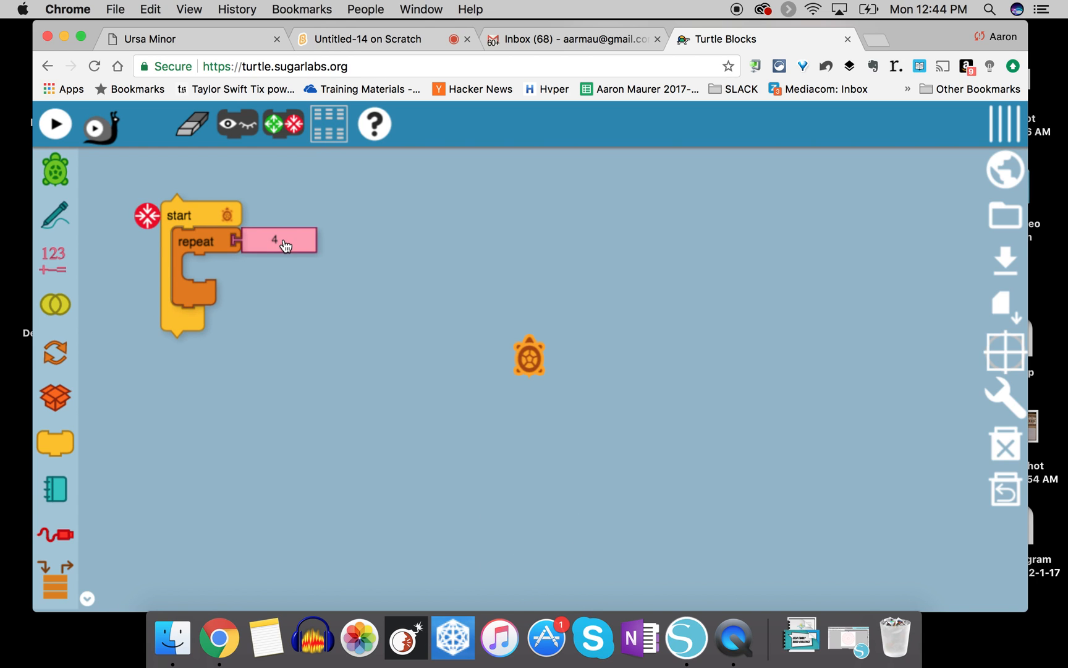
{"action": "left_click", "coordinate": [277, 239]}
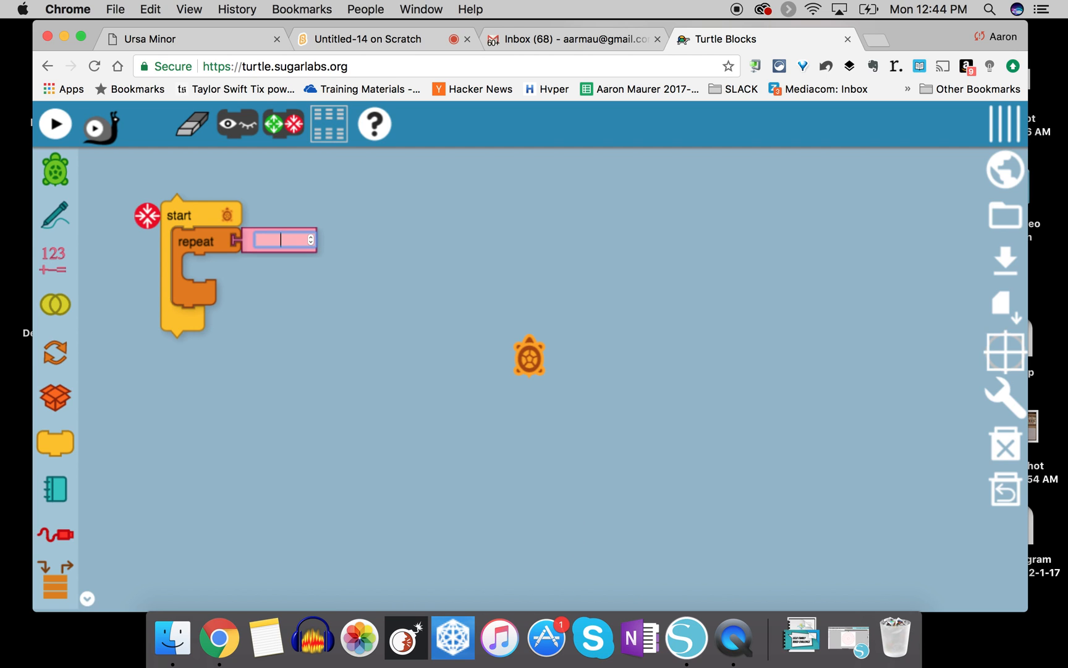
{"action": "type", "text": "6"}
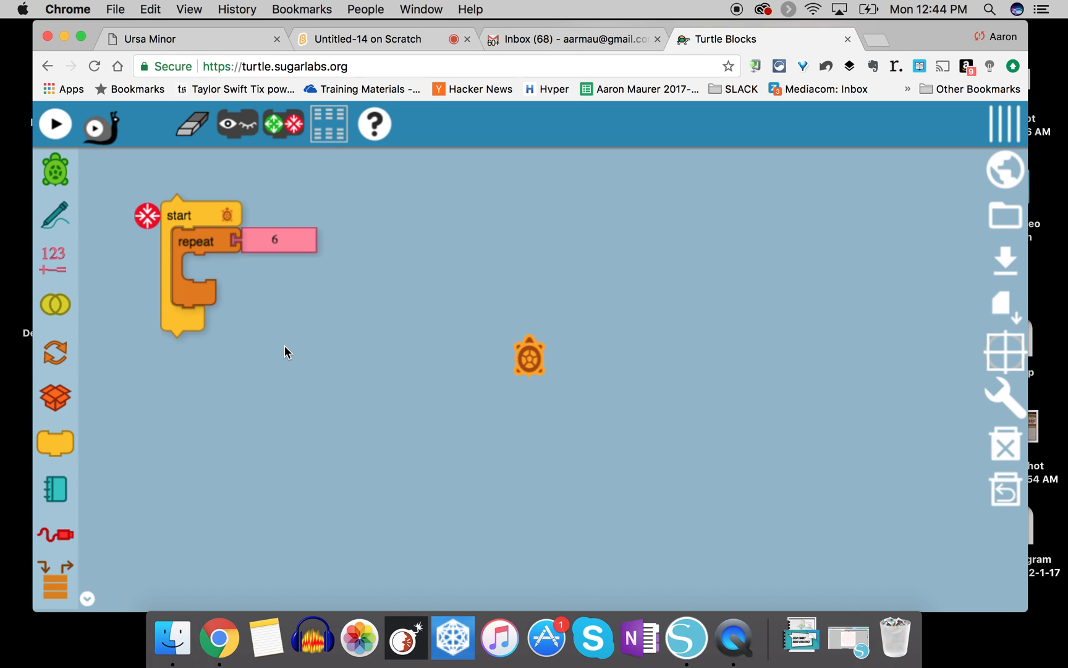
{"action": "mouse_move", "coordinate": [152, 288]}
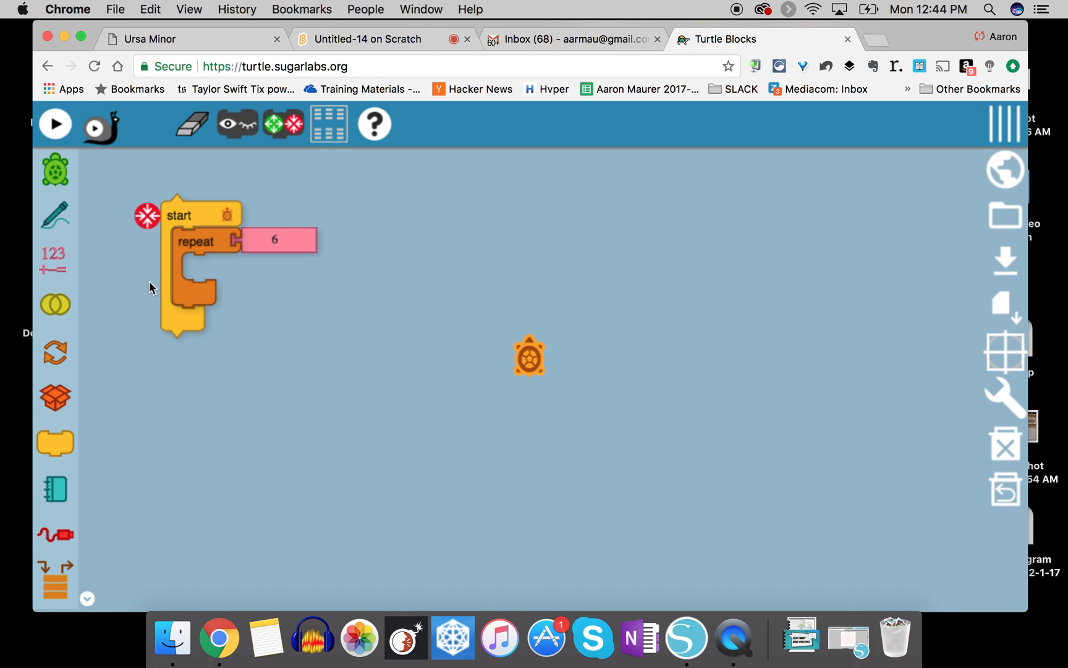
- Add a forward 100 block to the start block and clear the test line from the canvas
{"action": "left_click", "coordinate": [56, 179]}
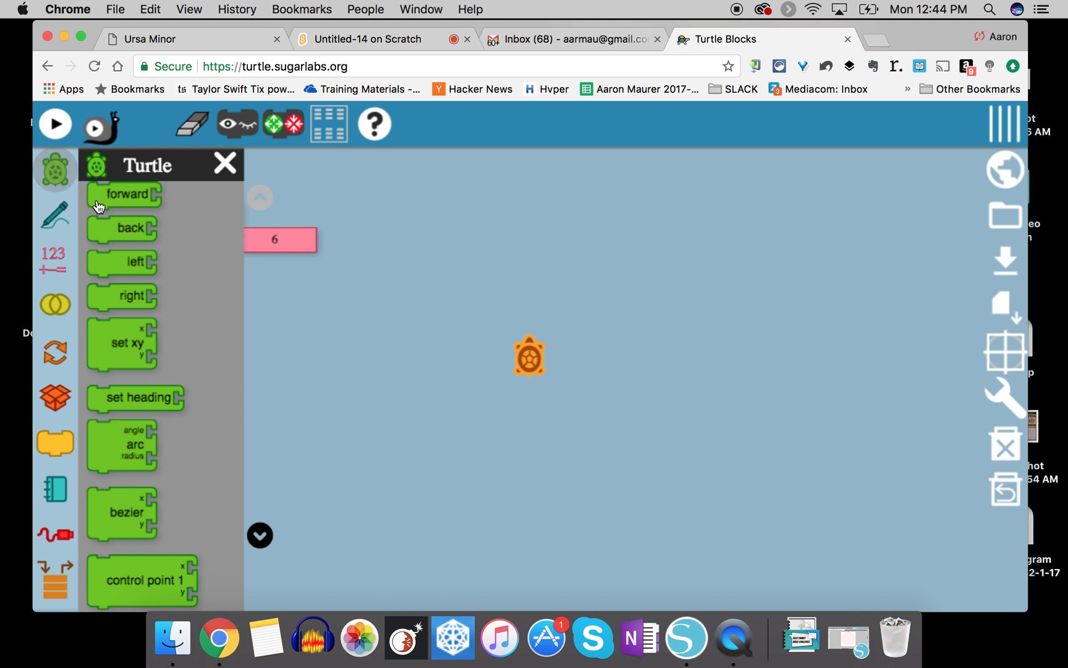
{"action": "left_click_drag", "start_coordinate": [126, 193], "coordinate": [379, 348]}
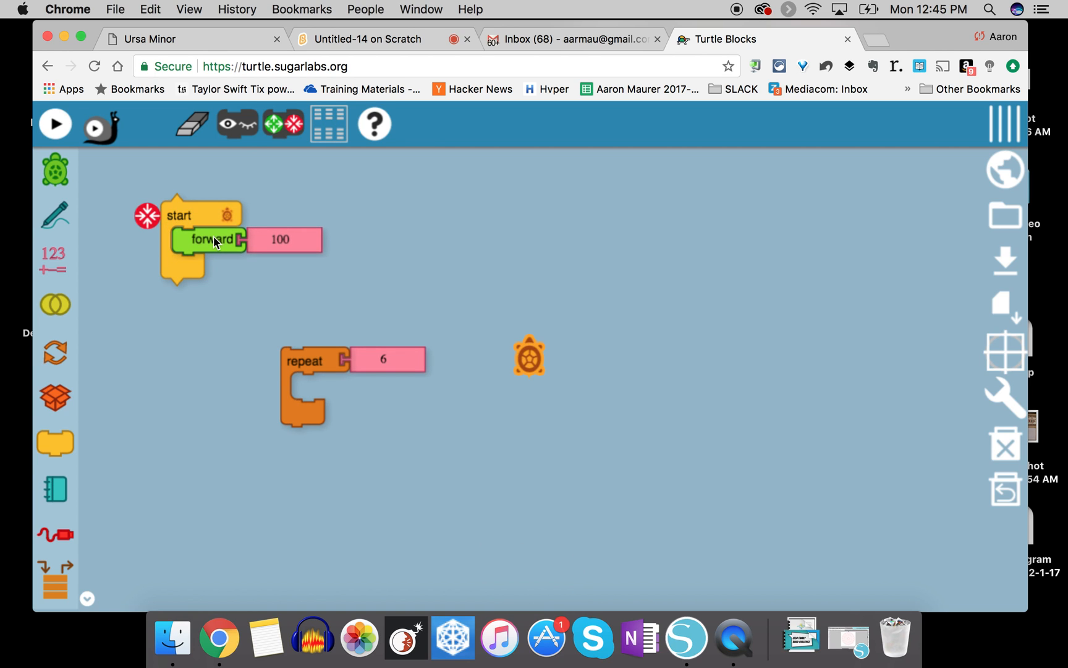
{"action": "mouse_move", "coordinate": [217, 259]}
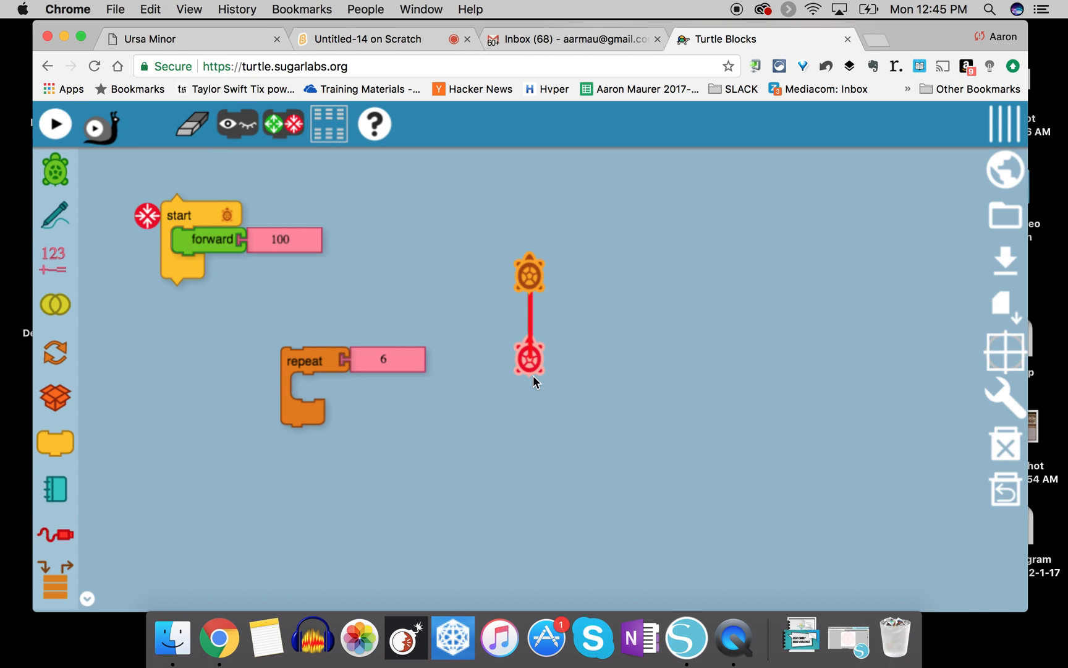
{"action": "mouse_move", "coordinate": [538, 283]}
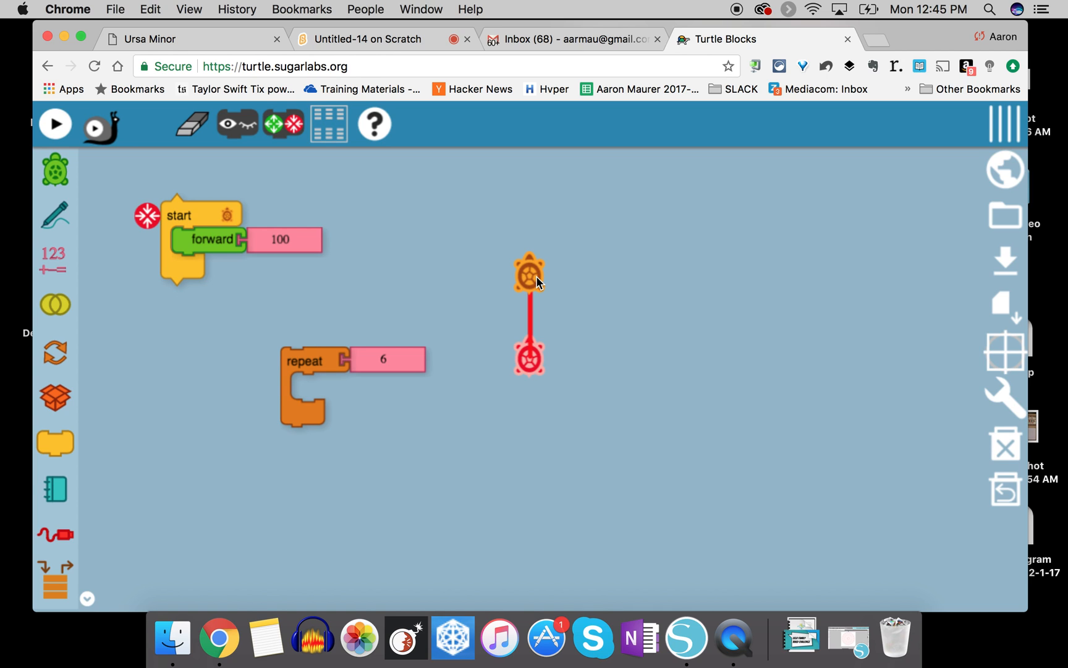
{"action": "left_click", "coordinate": [191, 123]}
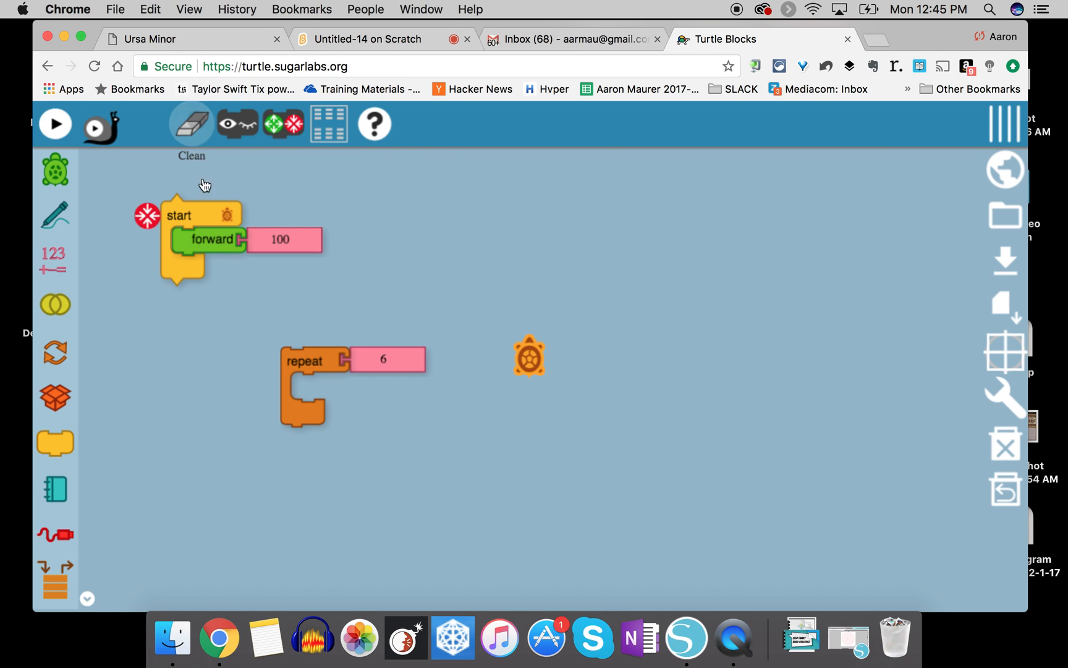
- Put the repeat-6 loop back in start, holding forward 100 and right 60
{"action": "left_click_drag", "start_coordinate": [315, 360], "coordinate": [198, 230]}
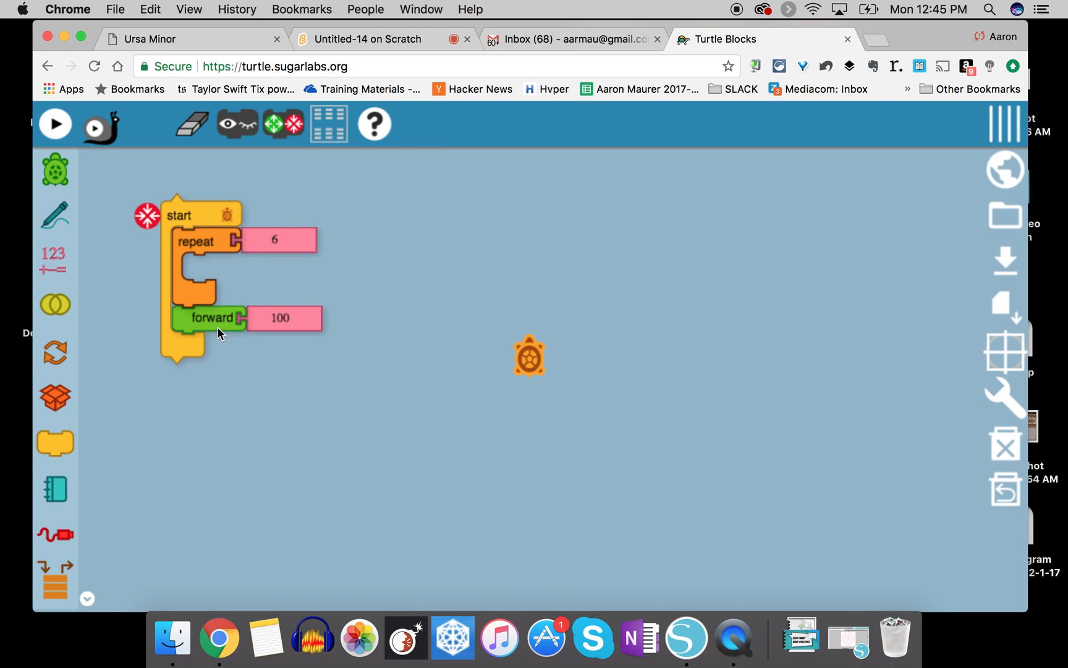
{"action": "left_click_drag", "start_coordinate": [212, 318], "coordinate": [223, 264]}
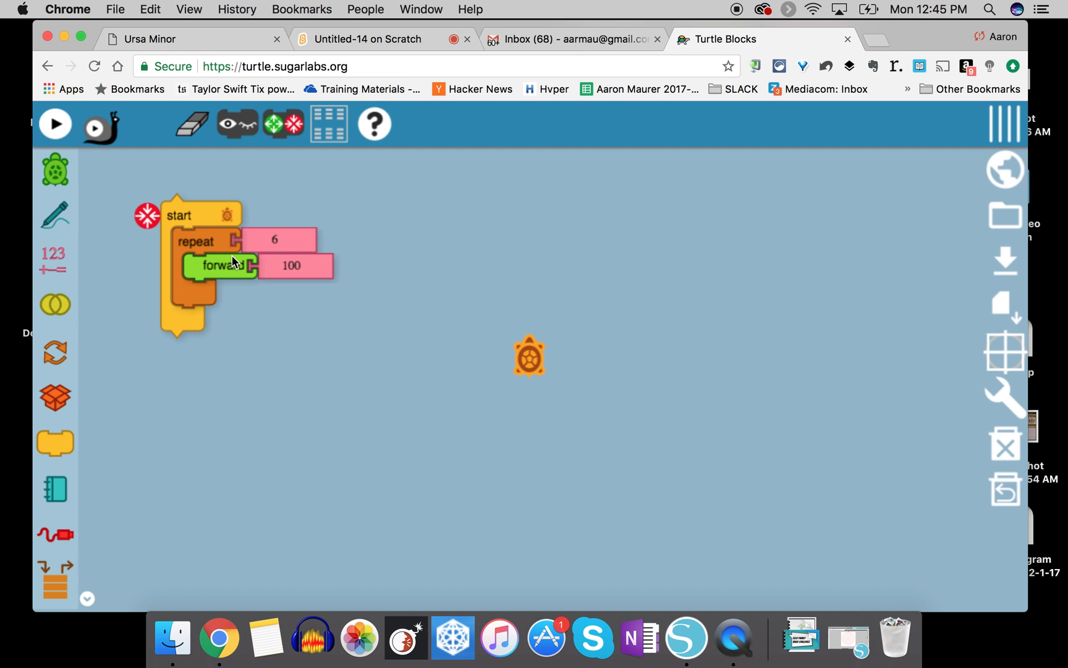
{"action": "left_click", "coordinate": [56, 173]}
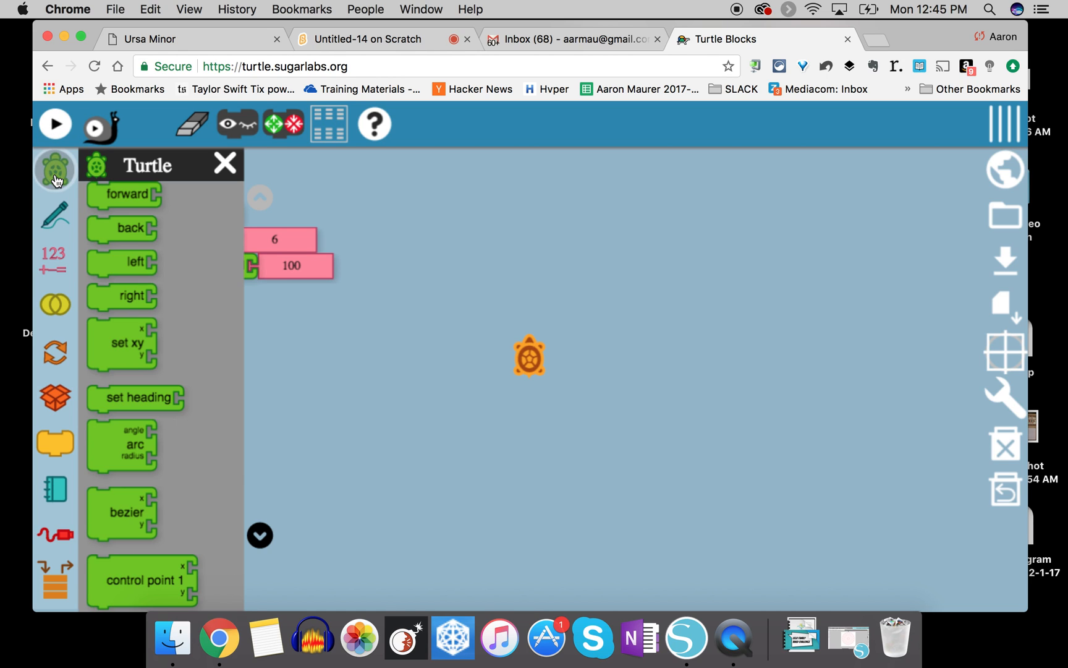
{"action": "left_click_drag", "start_coordinate": [122, 295], "coordinate": [373, 356]}
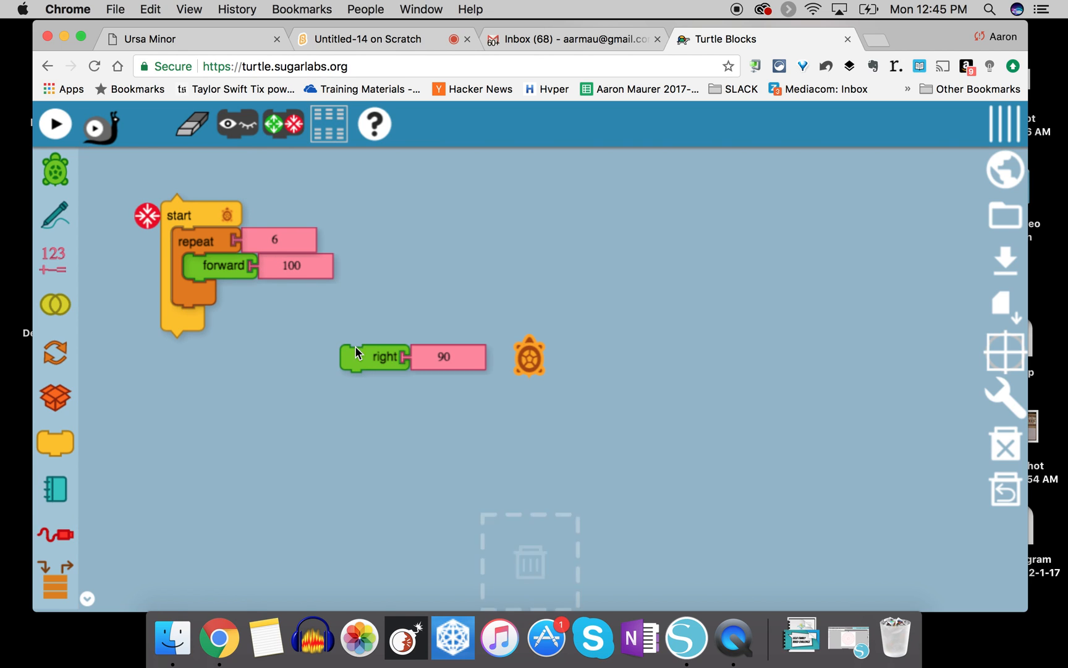
{"action": "left_click_drag", "start_coordinate": [375, 356], "coordinate": [225, 291]}
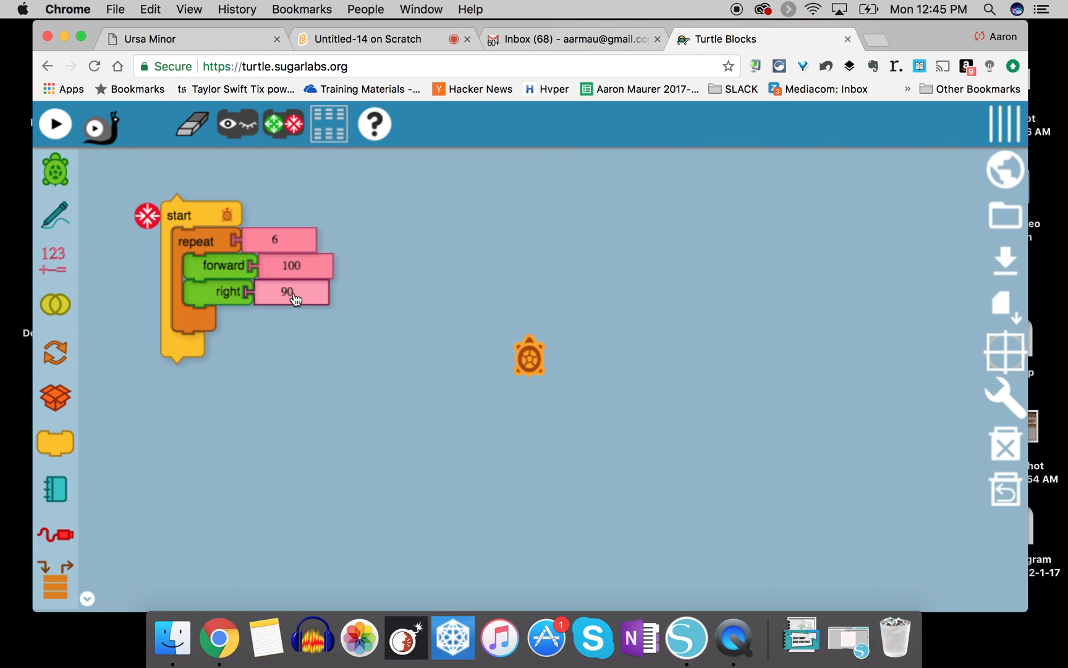
{"action": "left_click", "coordinate": [293, 292]}
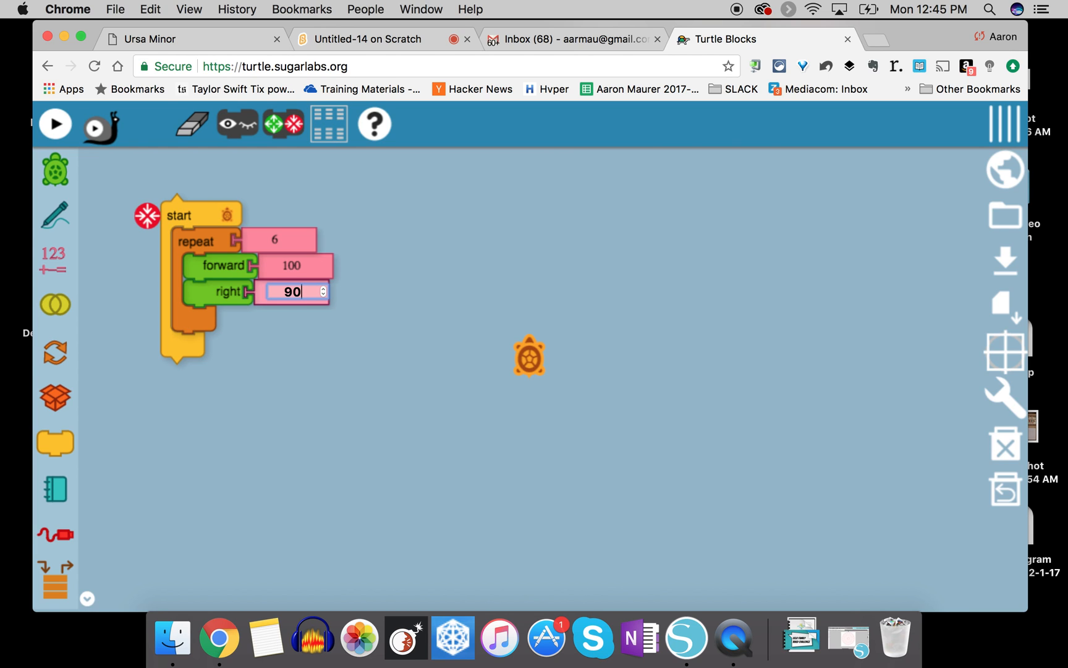
{"action": "type", "text": "6"}
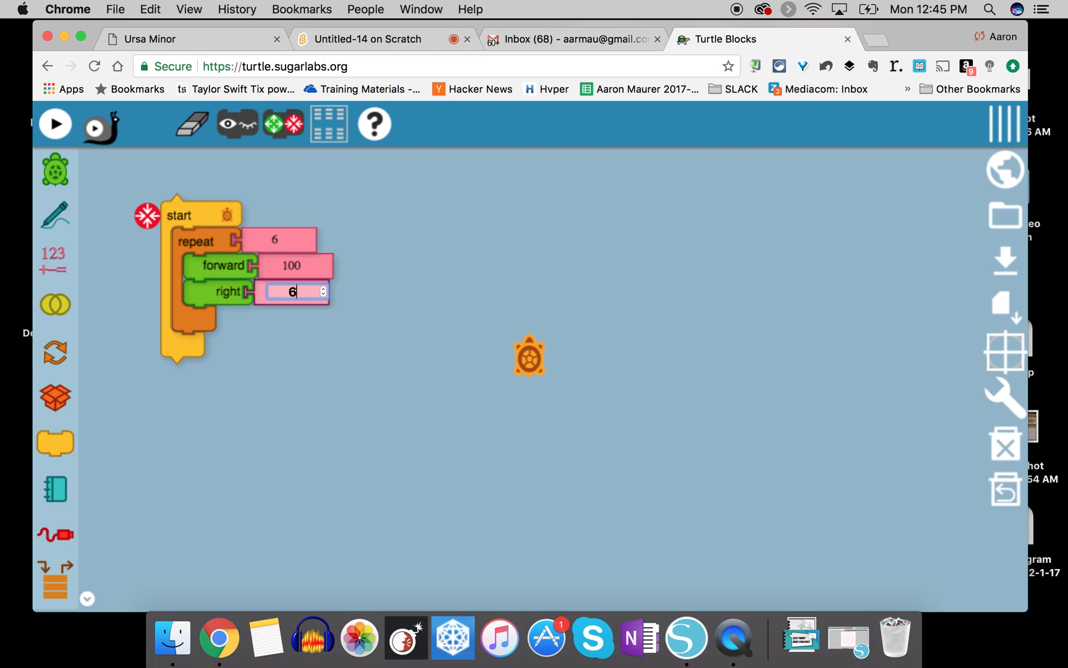
{"action": "type", "text": "0"}
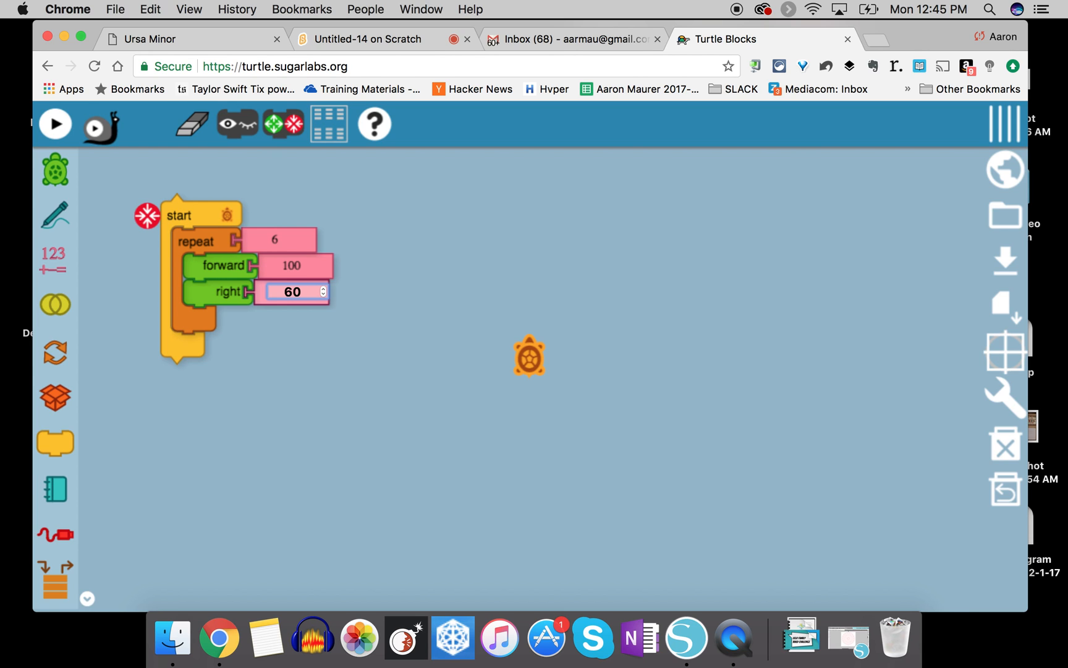
{"action": "left_click", "coordinate": [317, 382]}
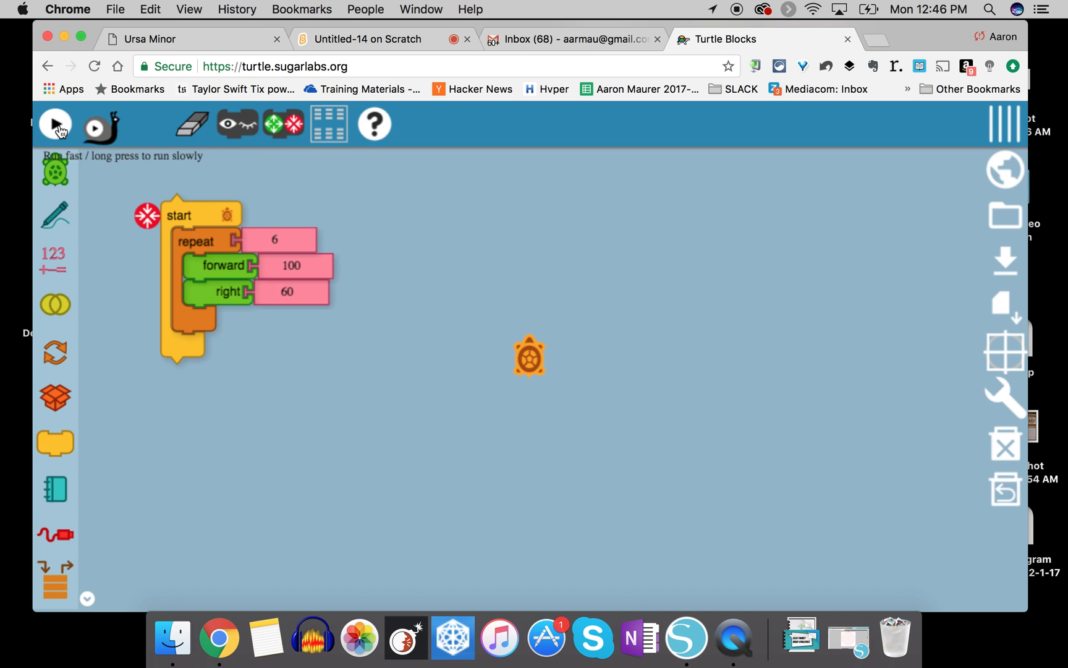
{"action": "left_click", "coordinate": [56, 123]}
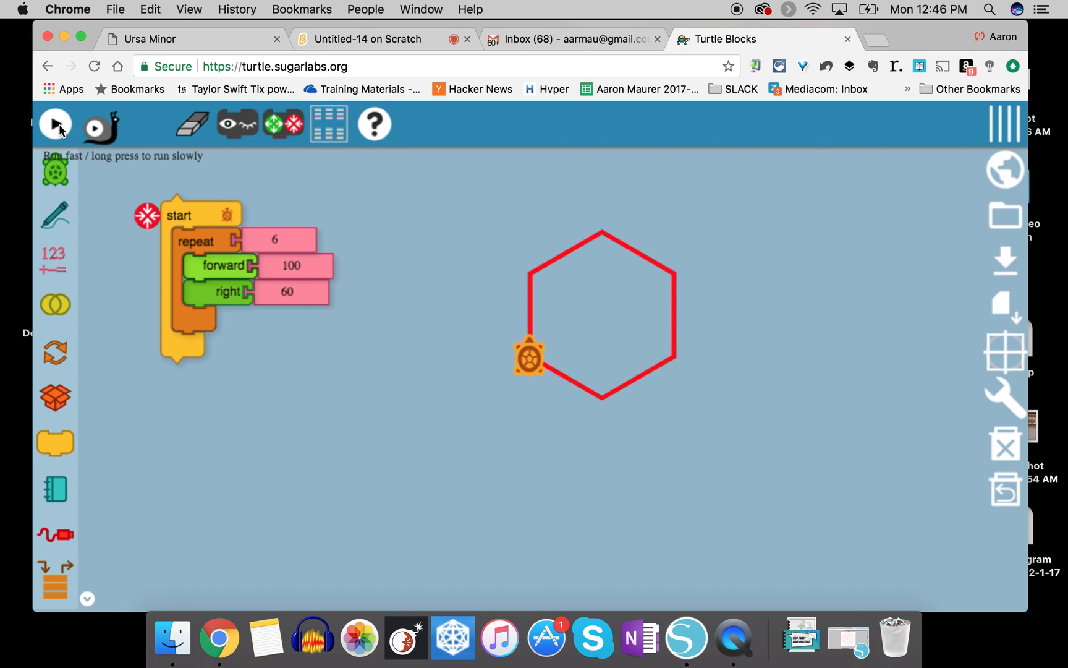
{"action": "left_click", "coordinate": [191, 124]}
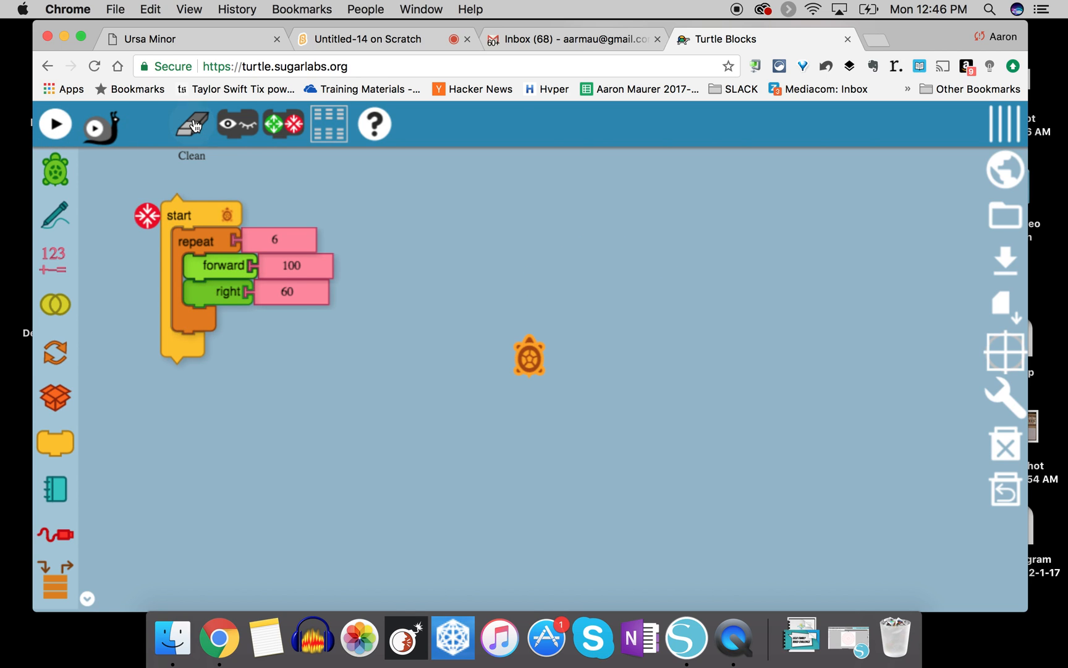
{"action": "mouse_move", "coordinate": [88, 233]}
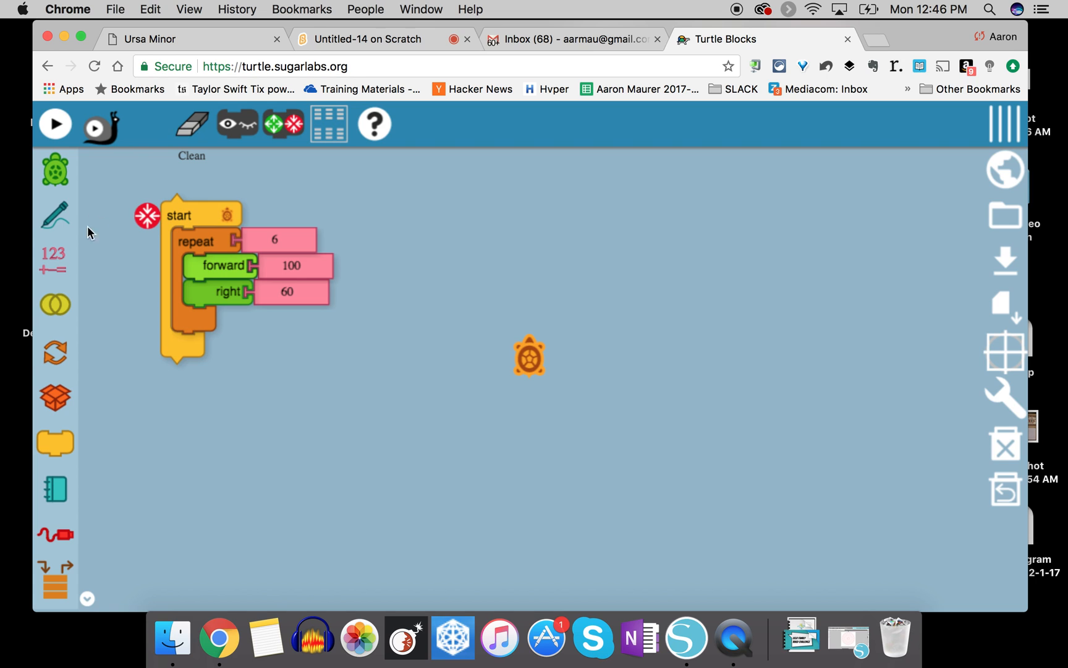
- Add a repeat-4 loop and nest the repeat-6 hexagon loop inside it
{"action": "left_click", "coordinate": [55, 351]}
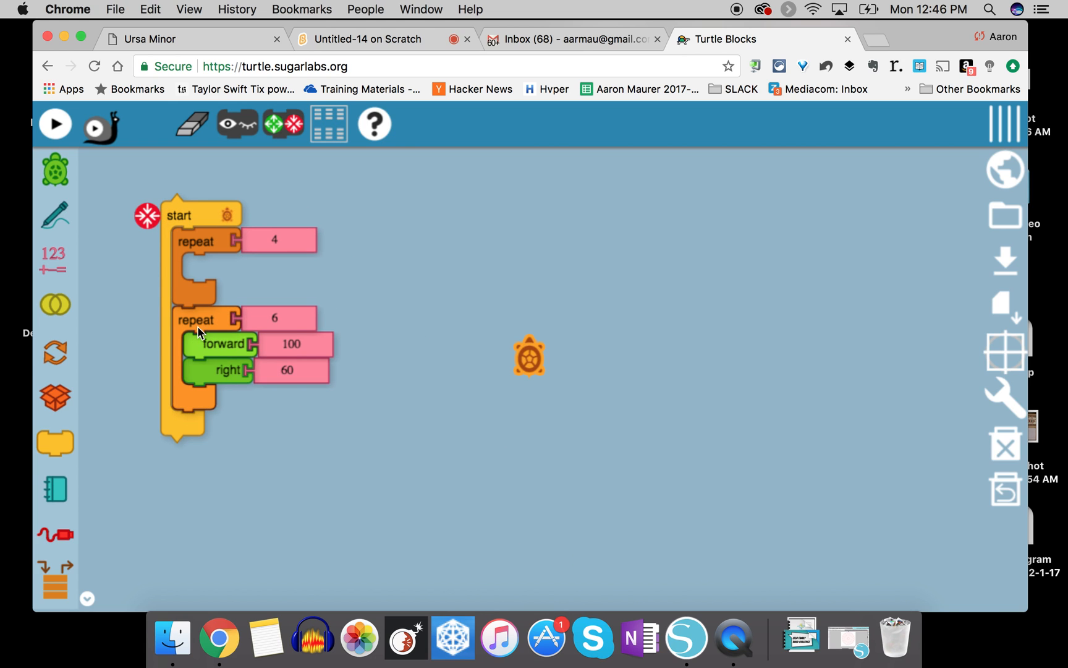
{"action": "left_click_drag", "start_coordinate": [195, 318], "coordinate": [212, 317]}
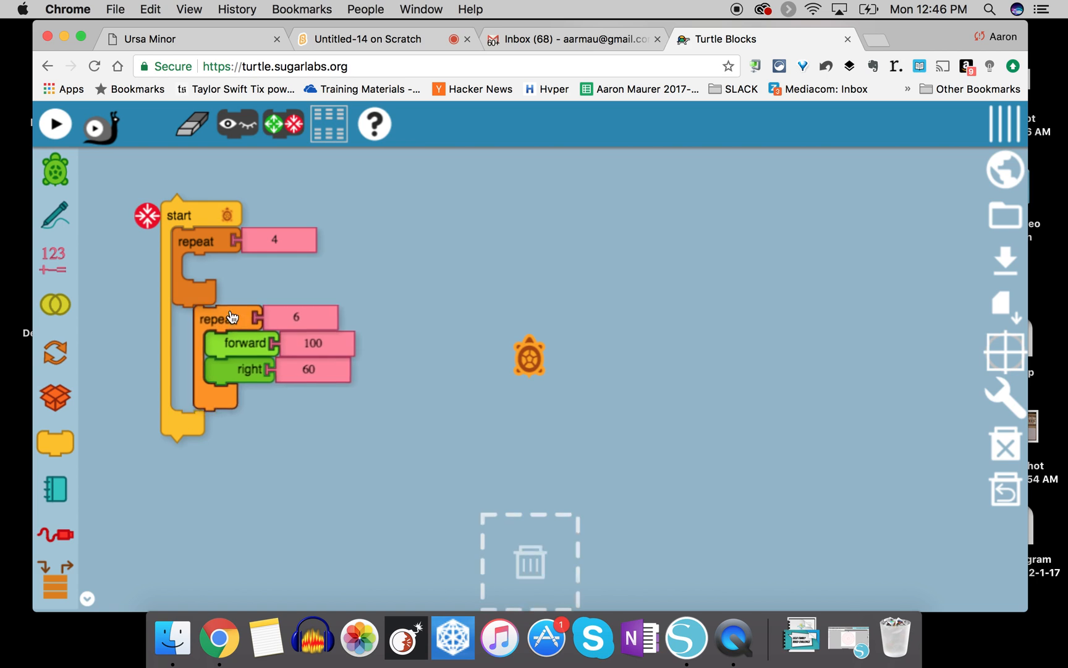
{"action": "left_click_drag", "start_coordinate": [215, 317], "coordinate": [215, 266]}
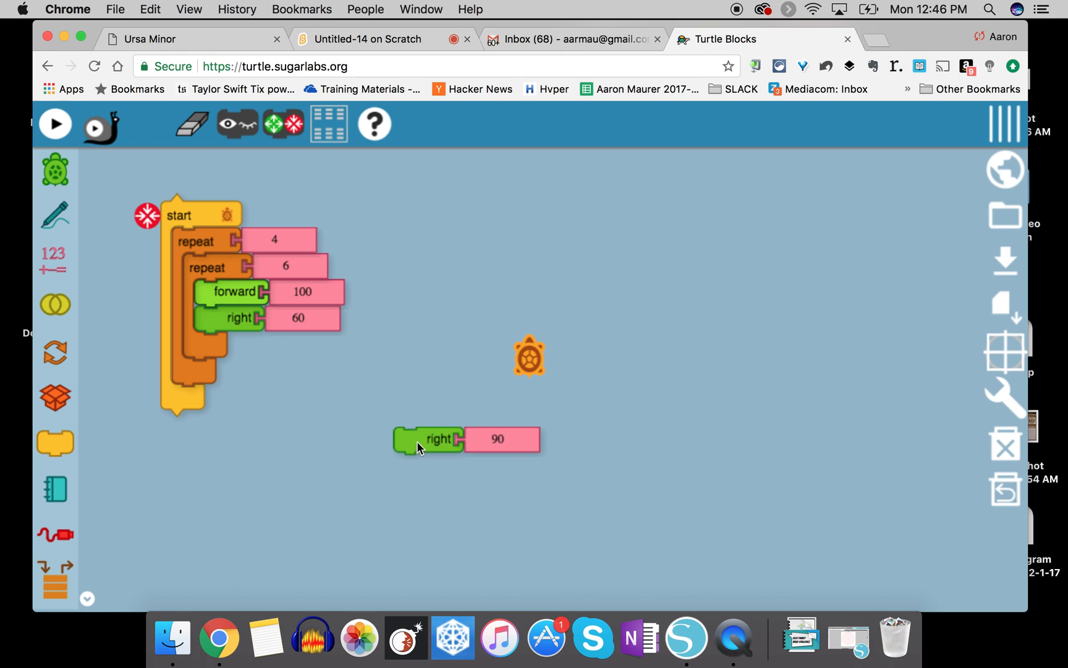
- Attach a right 20 turn after the hexagon loop and set the outer repeat to 36
{"action": "left_click_drag", "start_coordinate": [428, 438], "coordinate": [228, 365]}
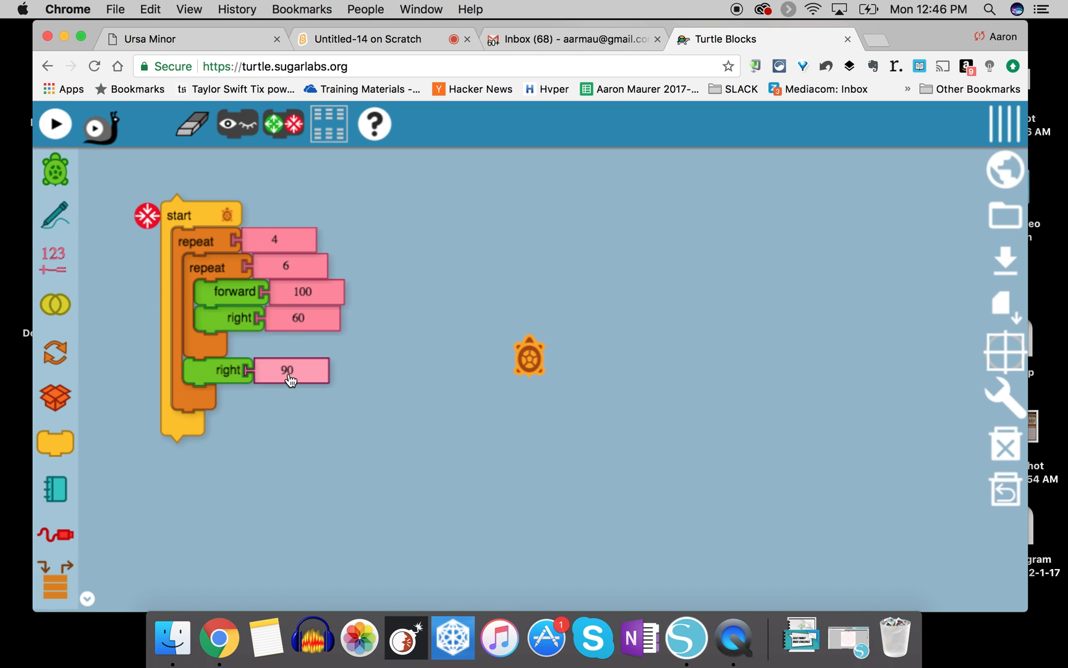
{"action": "left_click", "coordinate": [290, 370]}
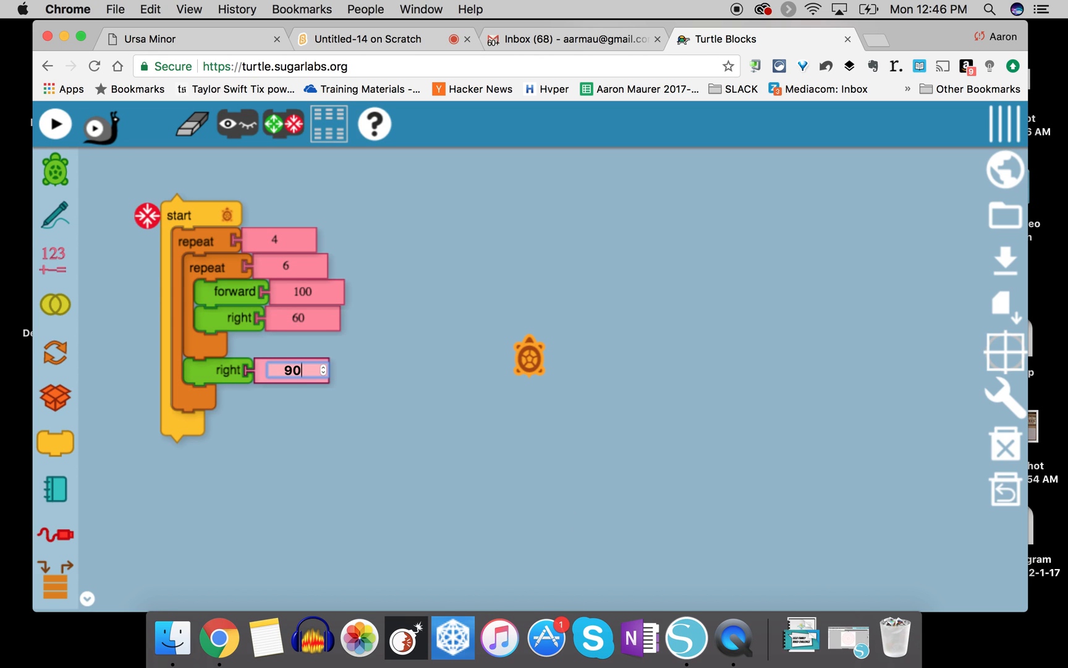
{"action": "type", "text": "20"}
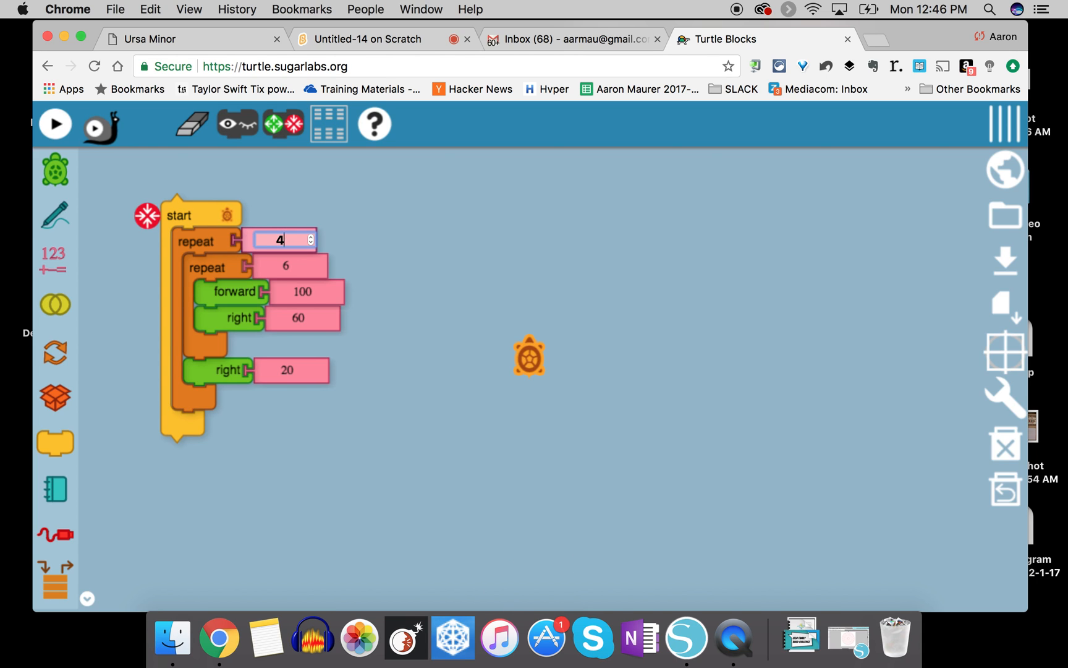
{"action": "type", "text": "36"}
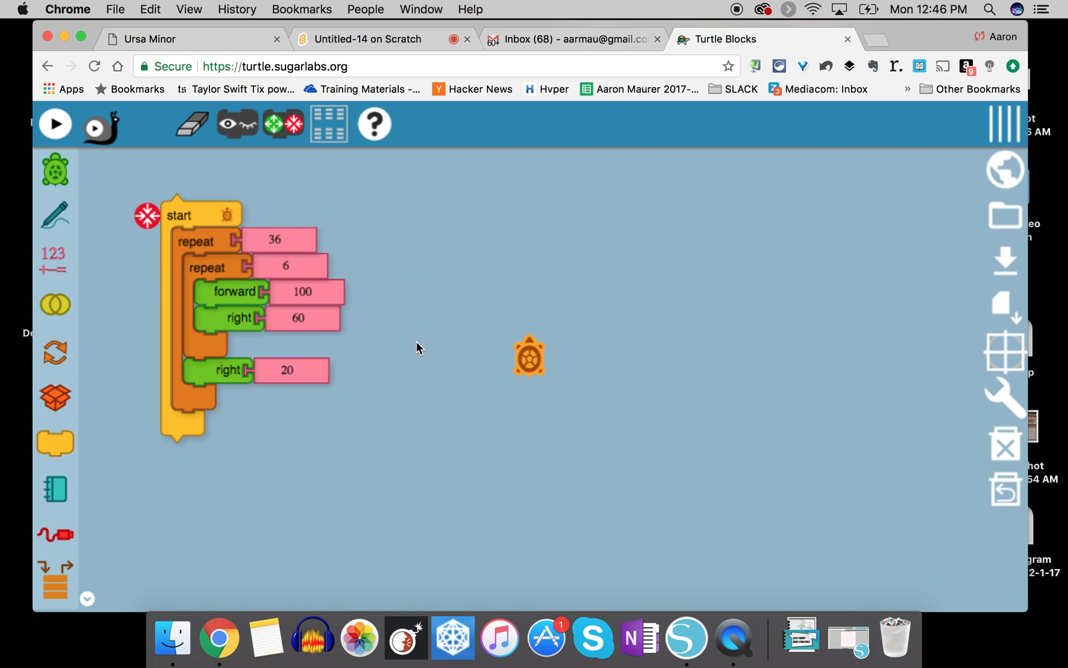
{"action": "mouse_move", "coordinate": [235, 243]}
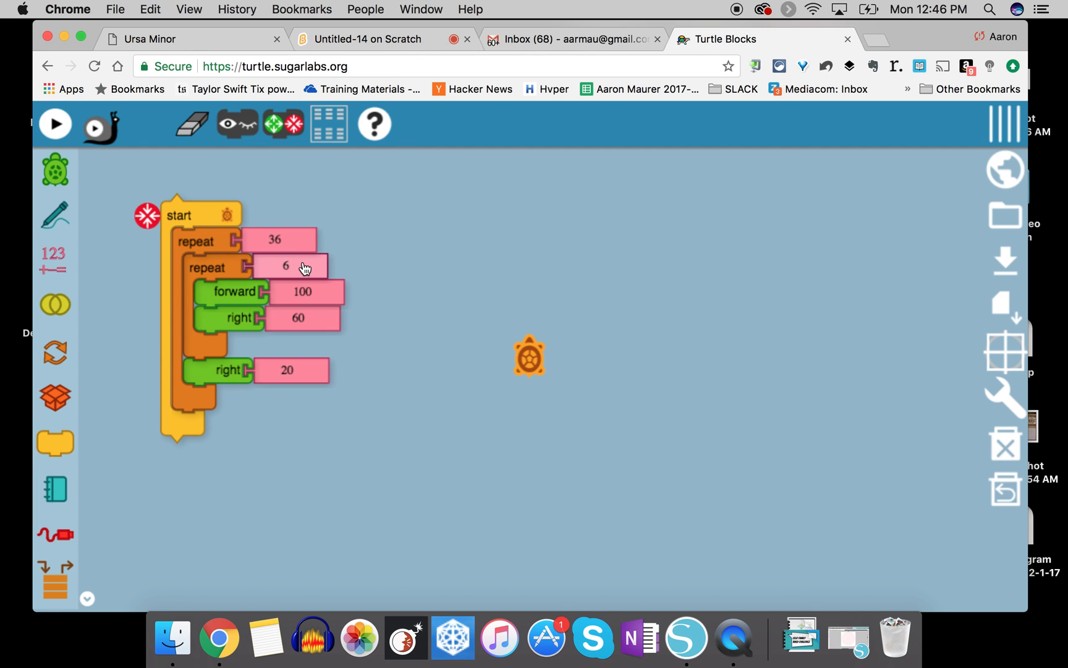
{"action": "mouse_move", "coordinate": [306, 288]}
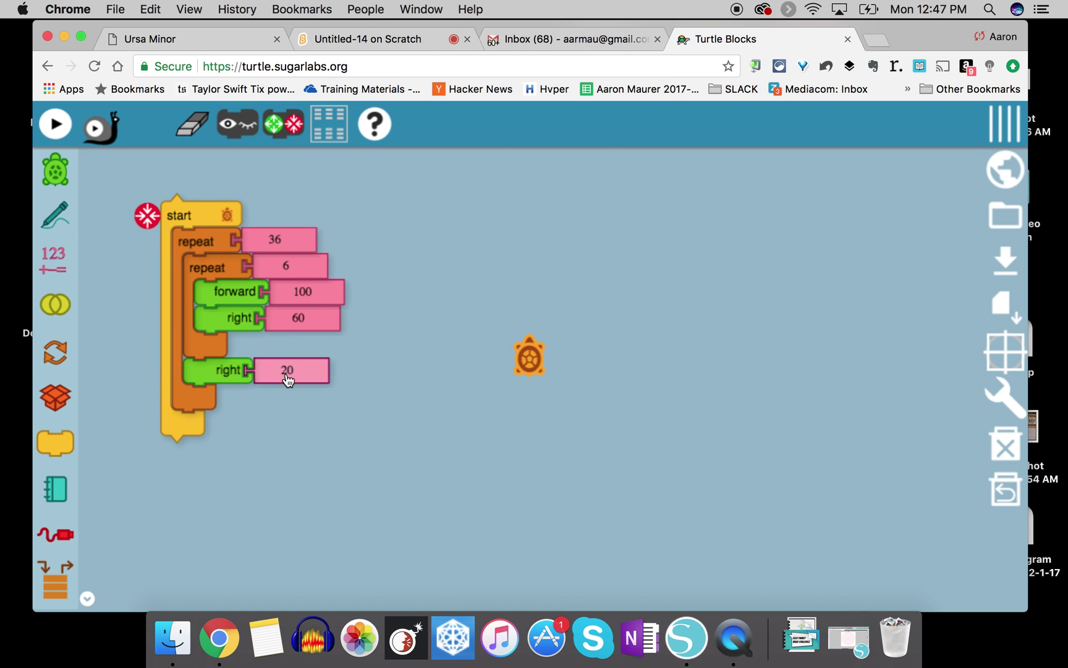
{"action": "mouse_move", "coordinate": [177, 401]}
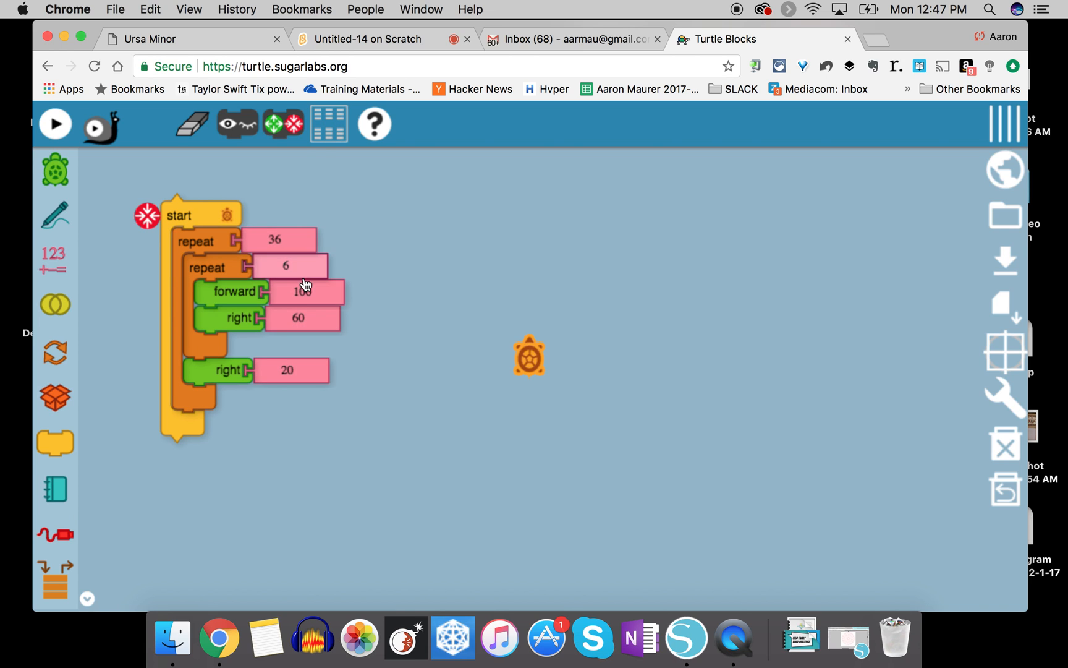
{"action": "mouse_move", "coordinate": [295, 383]}
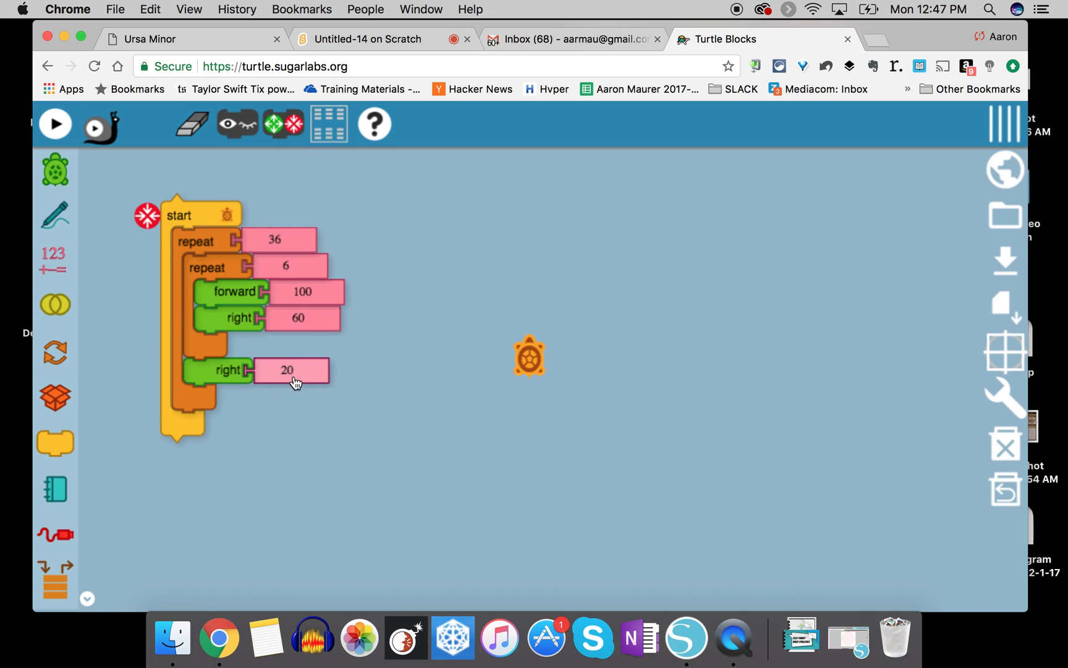
{"action": "mouse_move", "coordinate": [226, 244]}
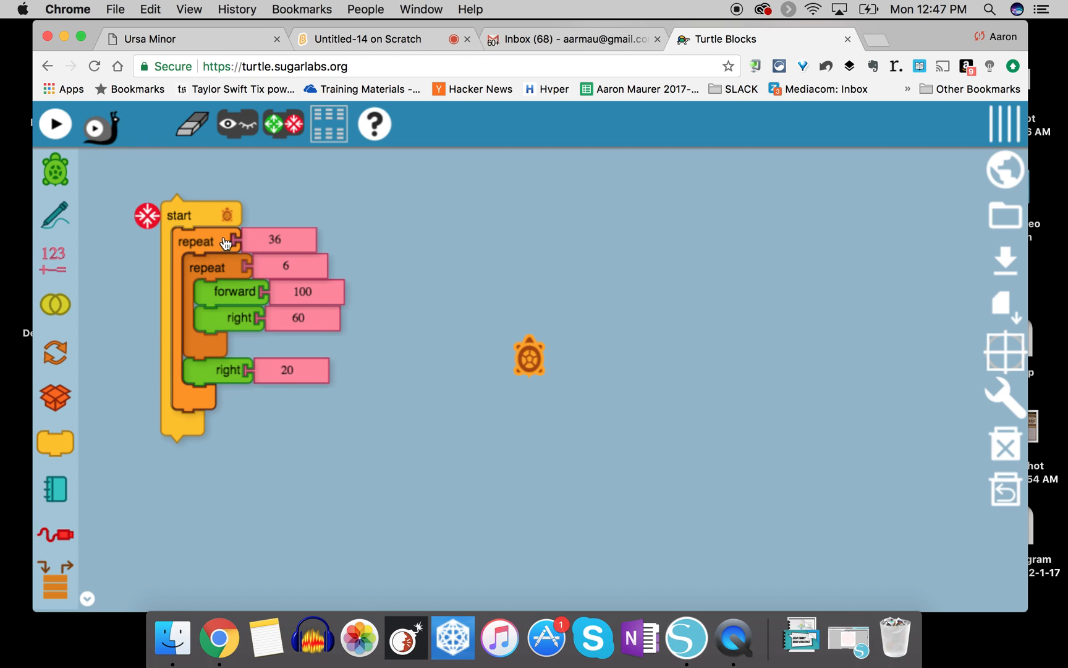
{"action": "mouse_move", "coordinate": [57, 123]}
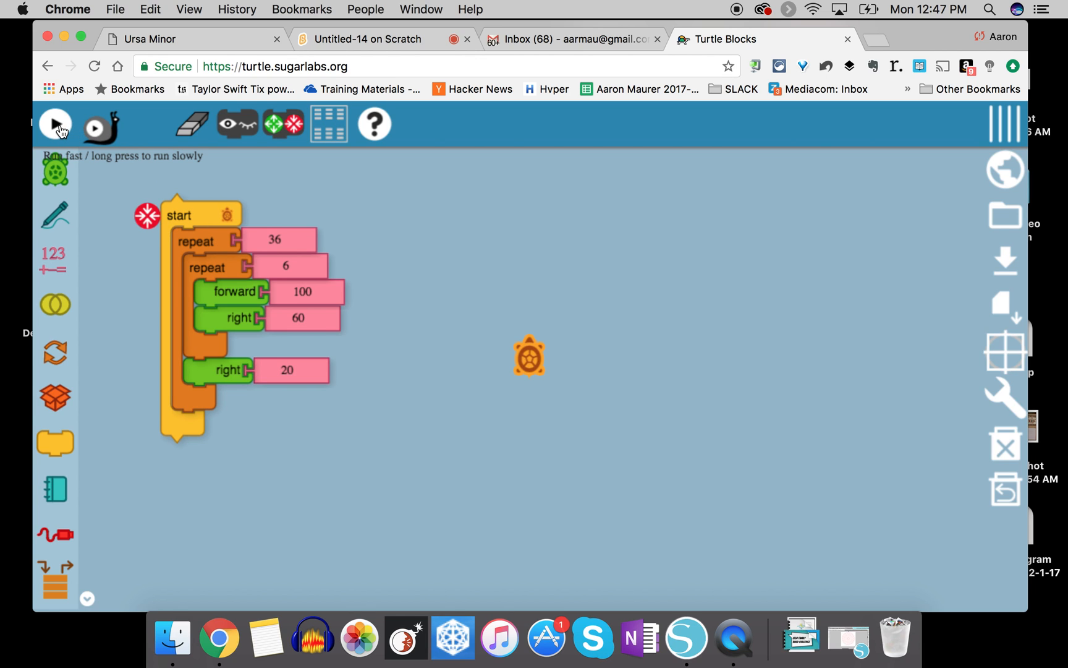
- Run the program to draw the red rosette of 36 overlapping hexagons
{"action": "left_click", "coordinate": [56, 124]}
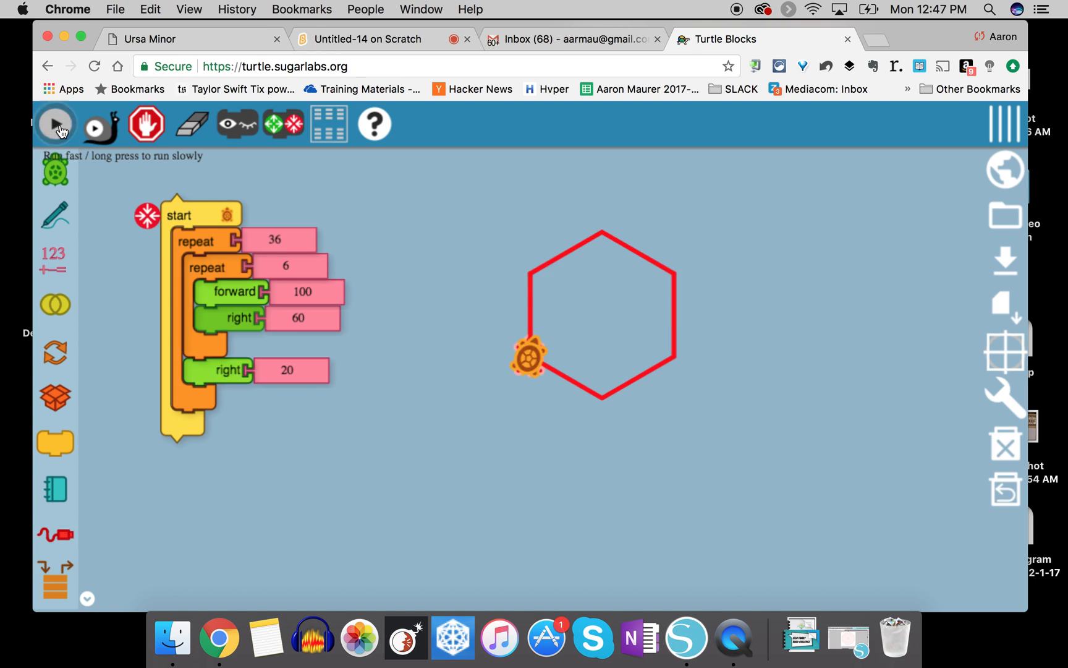
{"action": "left_click", "coordinate": [57, 124]}
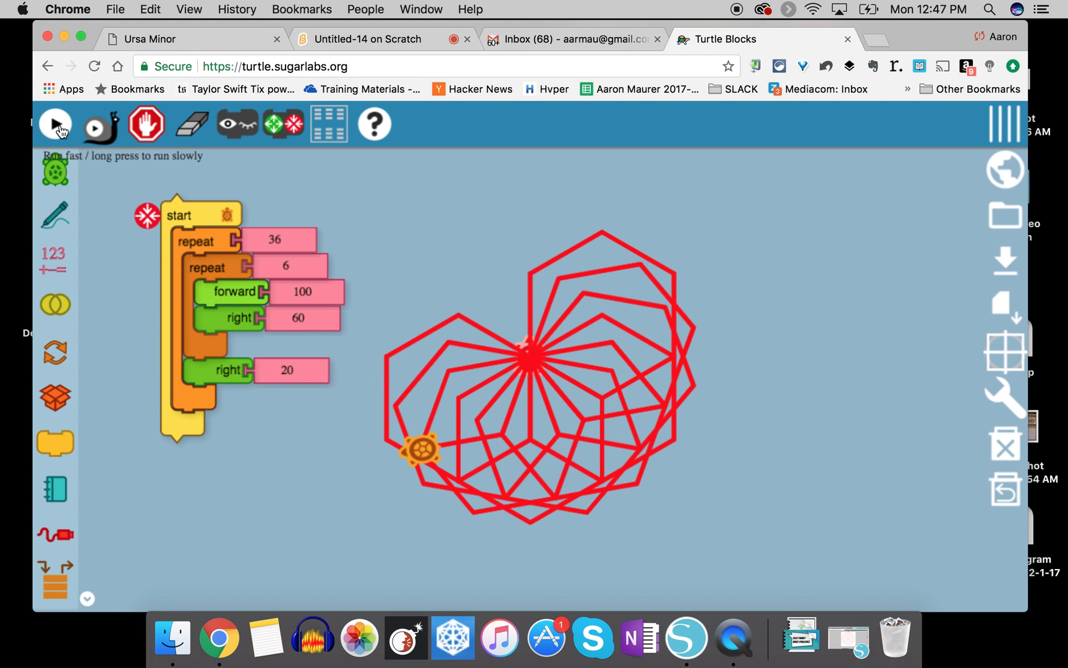
{"action": "left_click", "coordinate": [52, 123]}
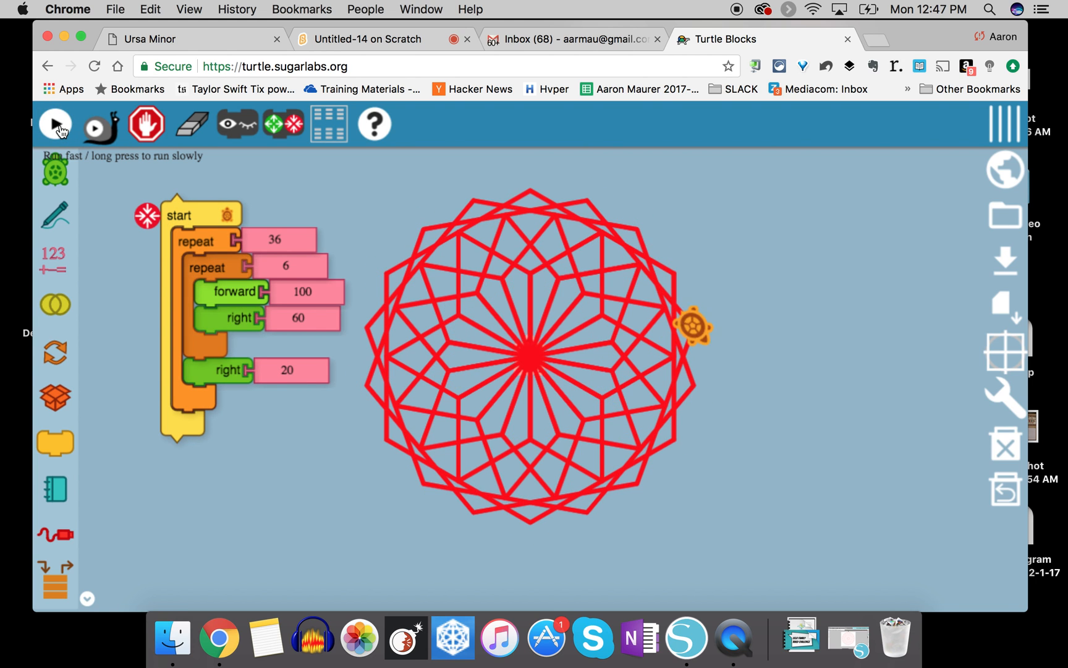
{"action": "left_click", "coordinate": [55, 124]}
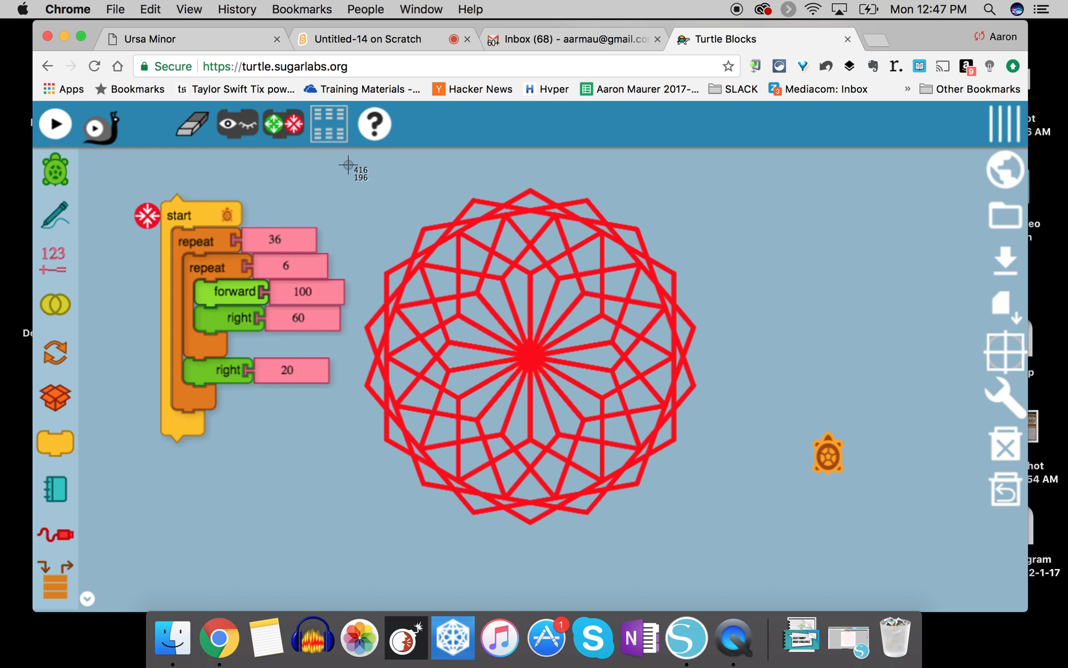
{"action": "left_click_drag", "start_coordinate": [341, 162], "coordinate": [640, 476]}
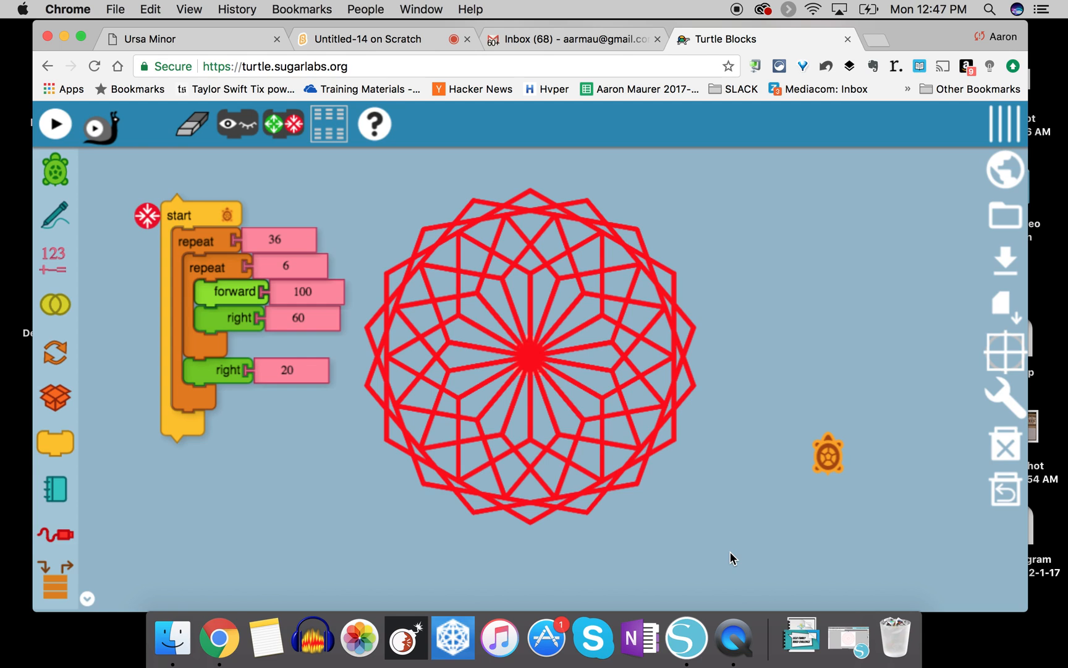
{"action": "mouse_move", "coordinate": [687, 637]}
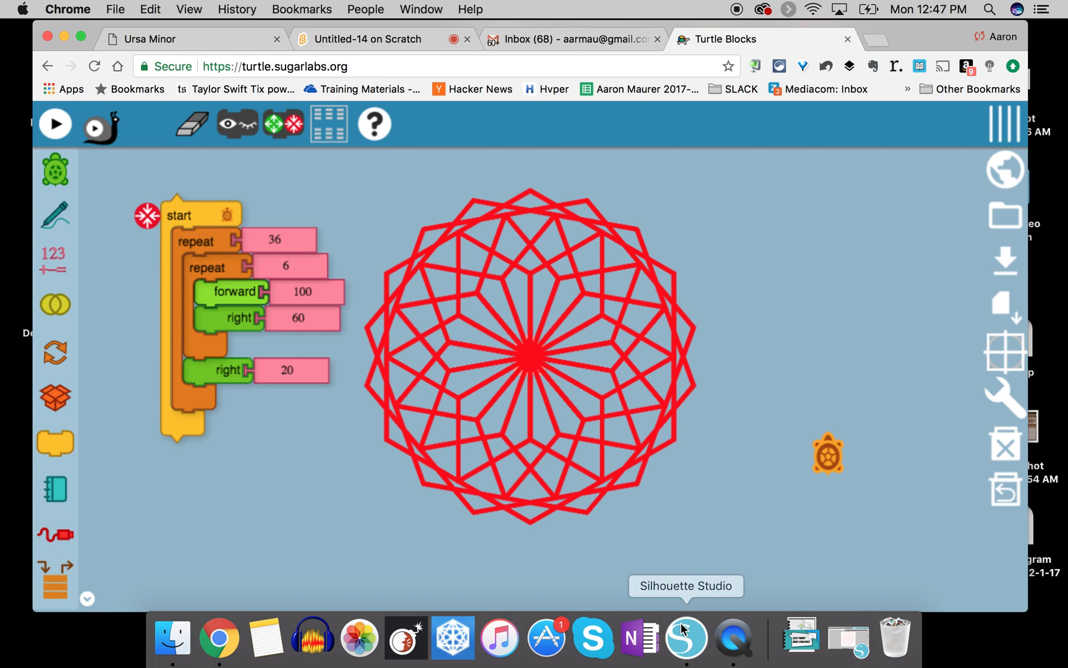
- Switch to Silhouette Studio and start a new blank 12-inch design
{"action": "left_click", "coordinate": [684, 639]}
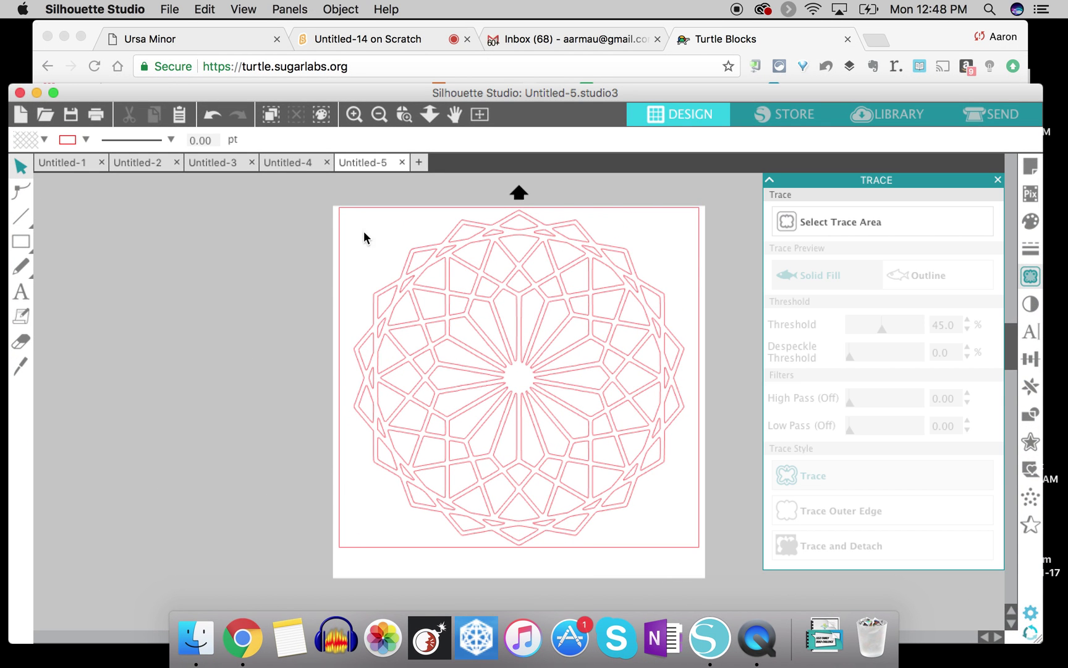
{"action": "mouse_move", "coordinate": [419, 172]}
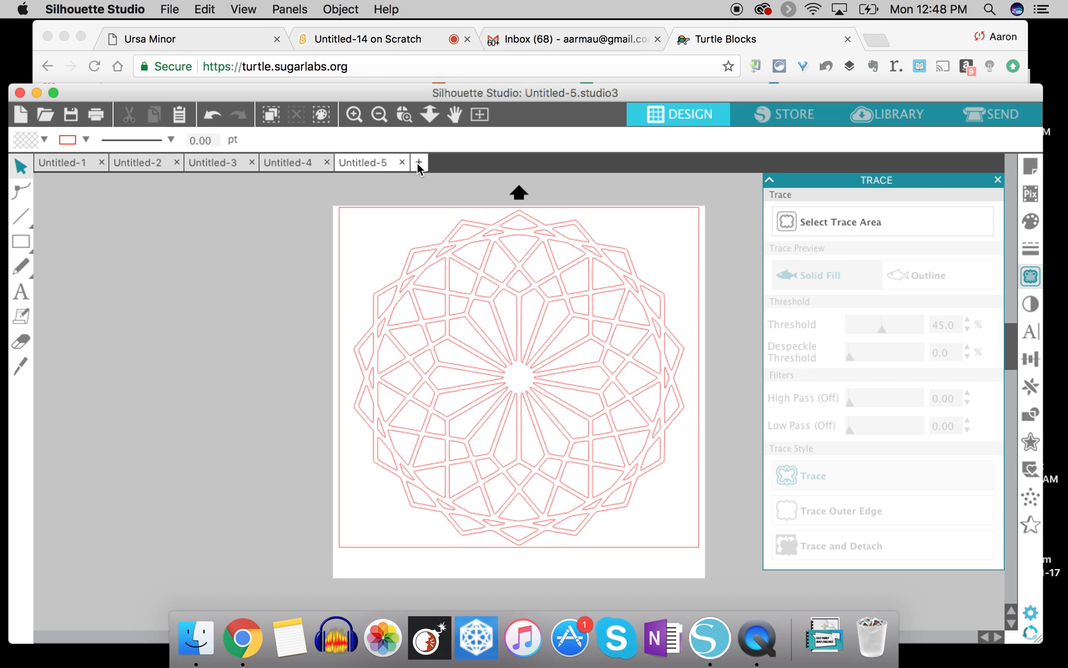
{"action": "left_click", "coordinate": [419, 162]}
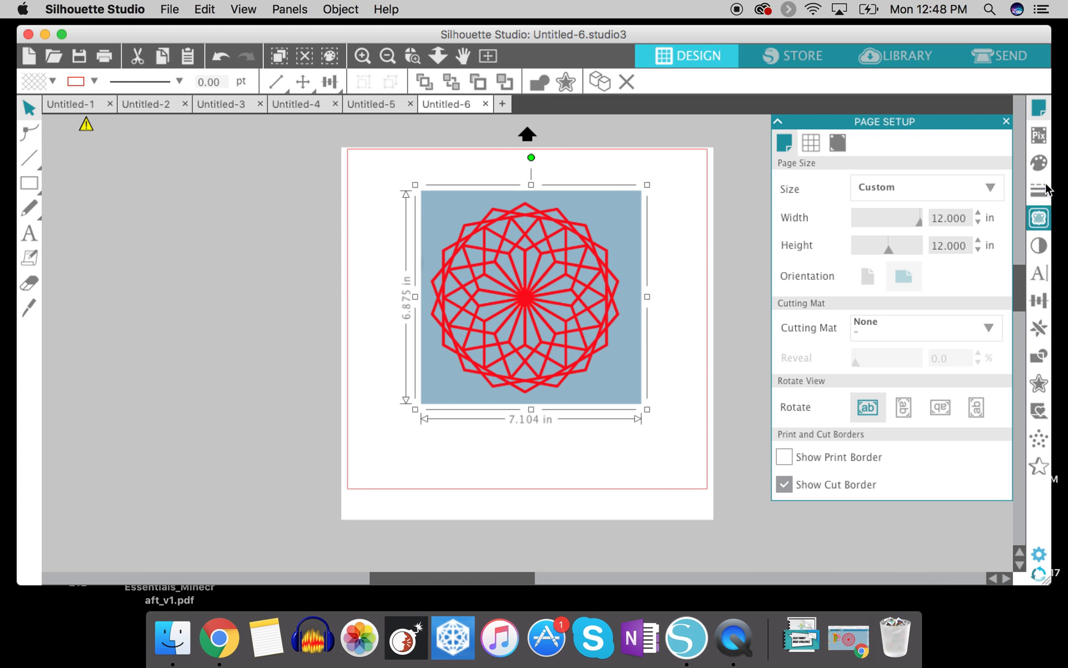
- Open the Trace panel to trace the rosette image
{"action": "left_click", "coordinate": [1040, 218]}
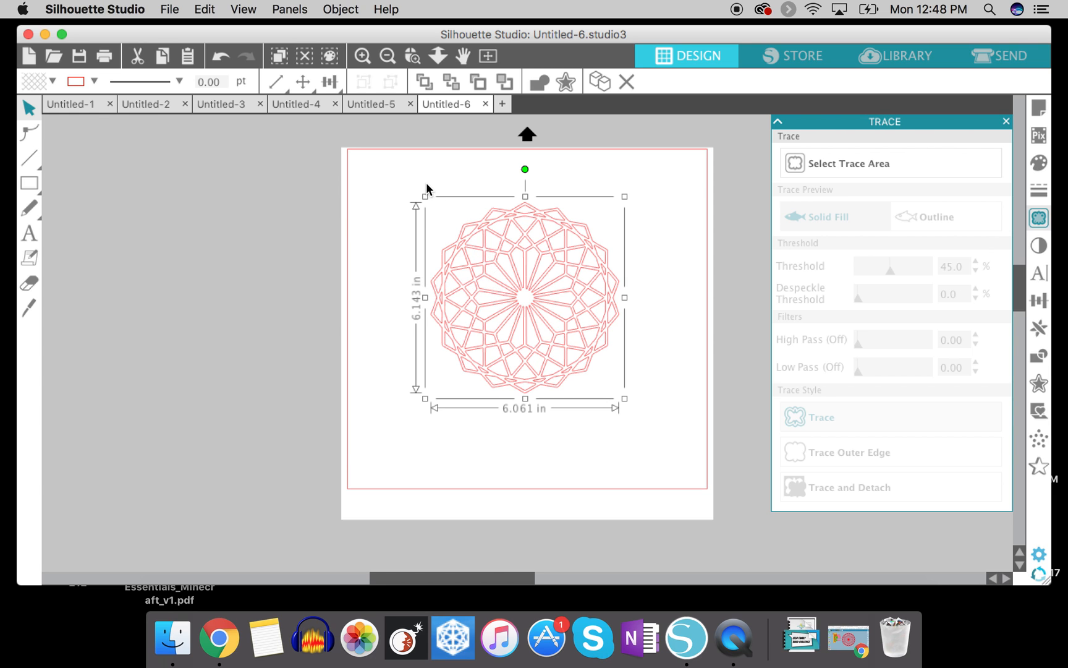
- Scale the traced rosette to about 10.3 by 10.4 inches, then deselect it
{"action": "left_click_drag", "start_coordinate": [424, 196], "coordinate": [380, 149]}
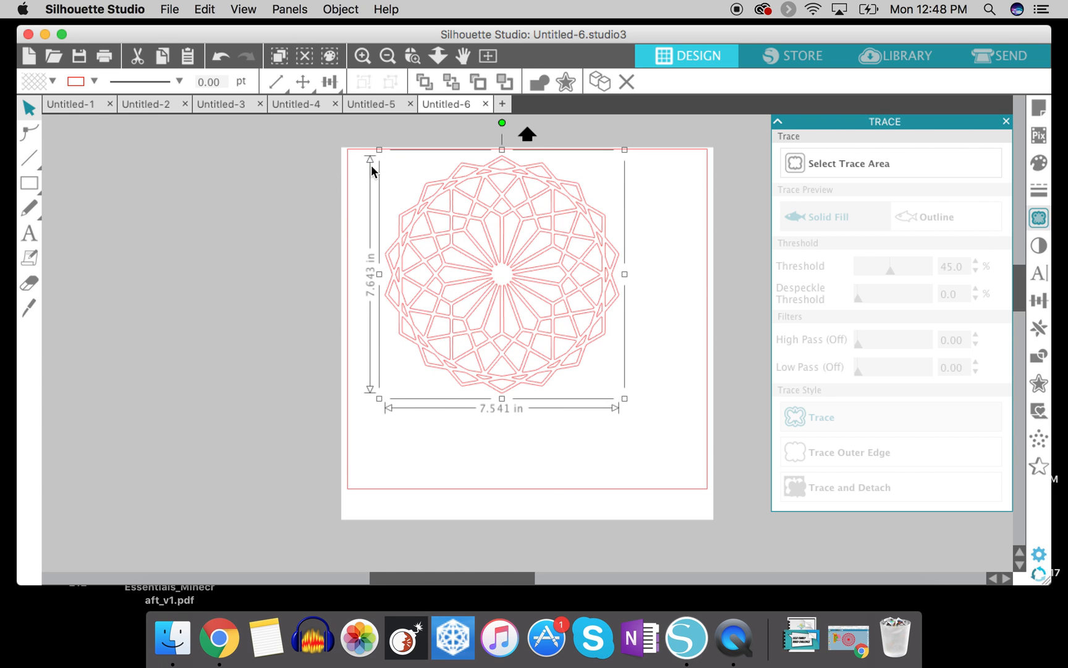
{"action": "left_click_drag", "start_coordinate": [624, 398], "coordinate": [714, 480]}
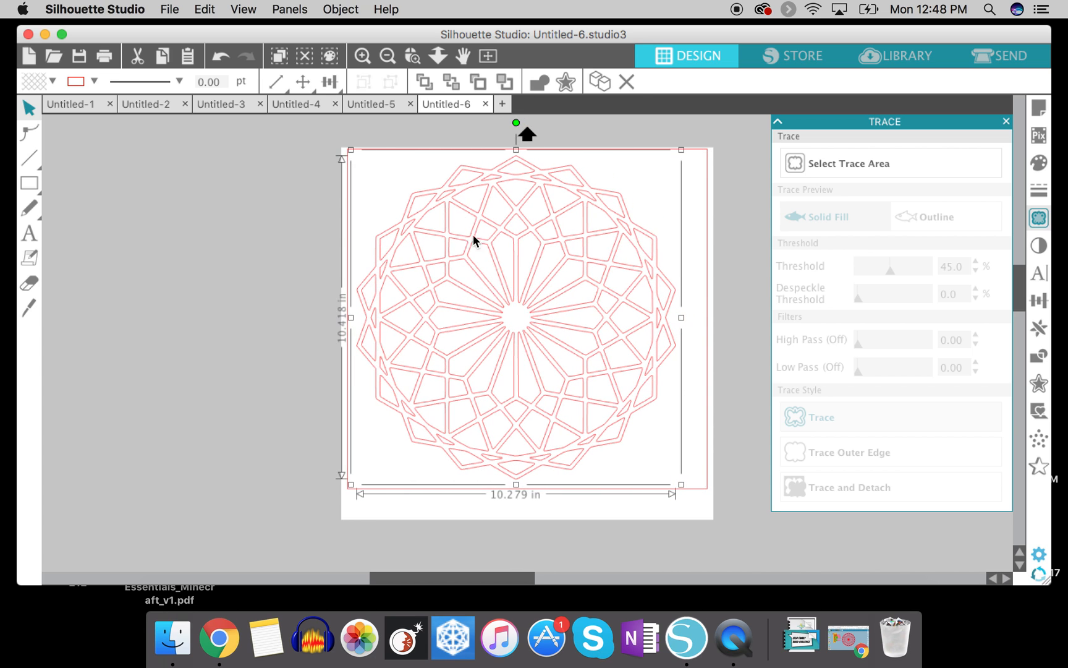
{"action": "left_click", "coordinate": [327, 81]}
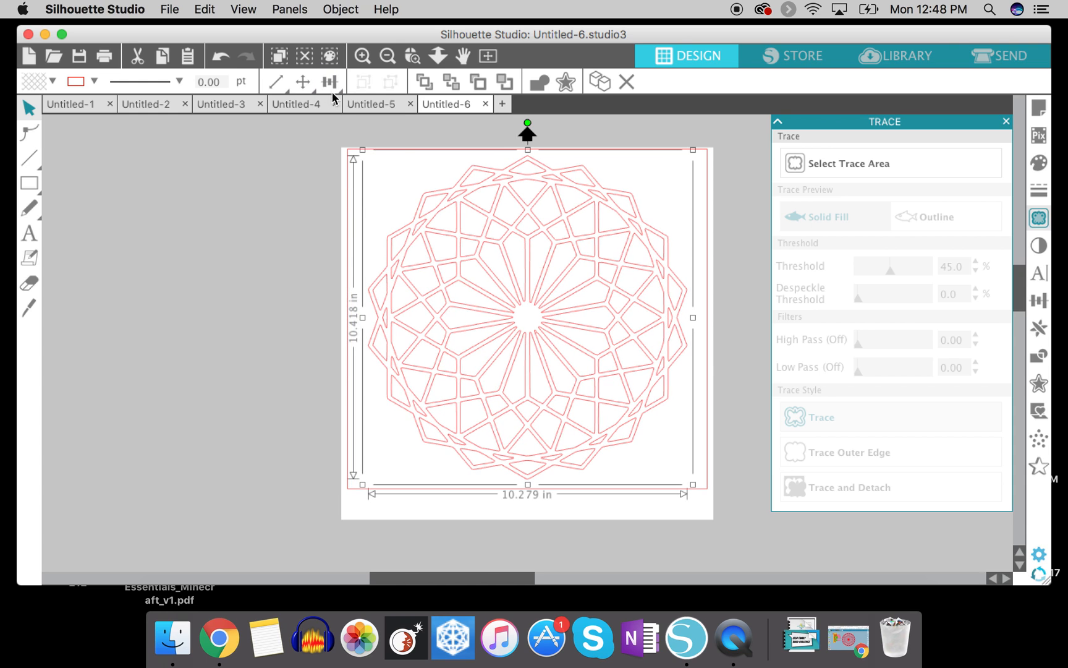
{"action": "left_click", "coordinate": [331, 81]}
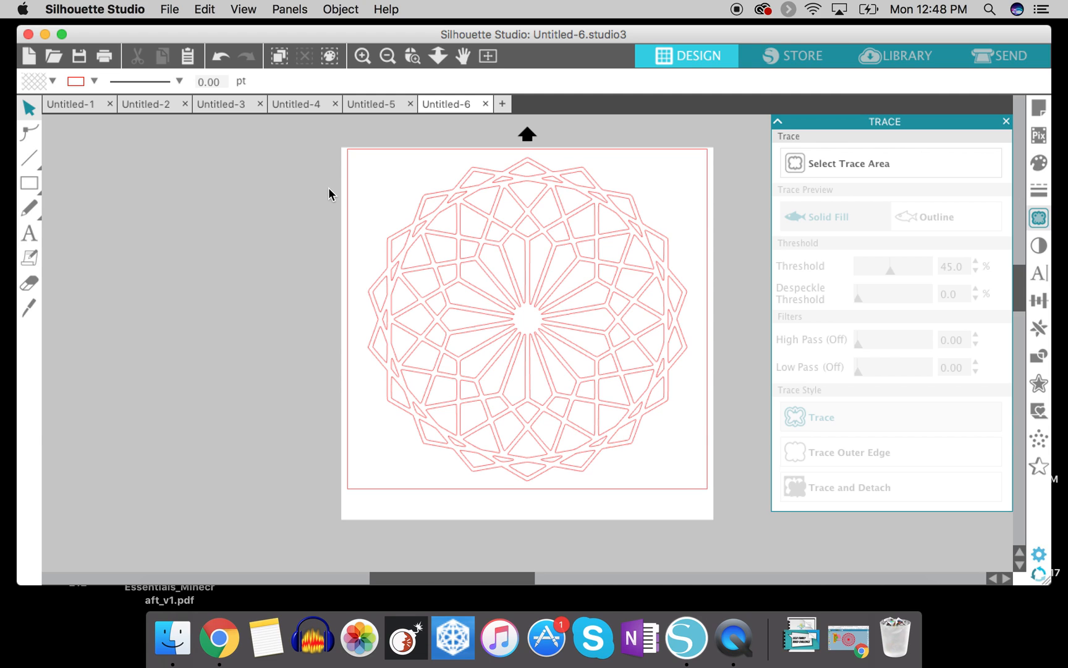
{"action": "mouse_move", "coordinate": [799, 642]}
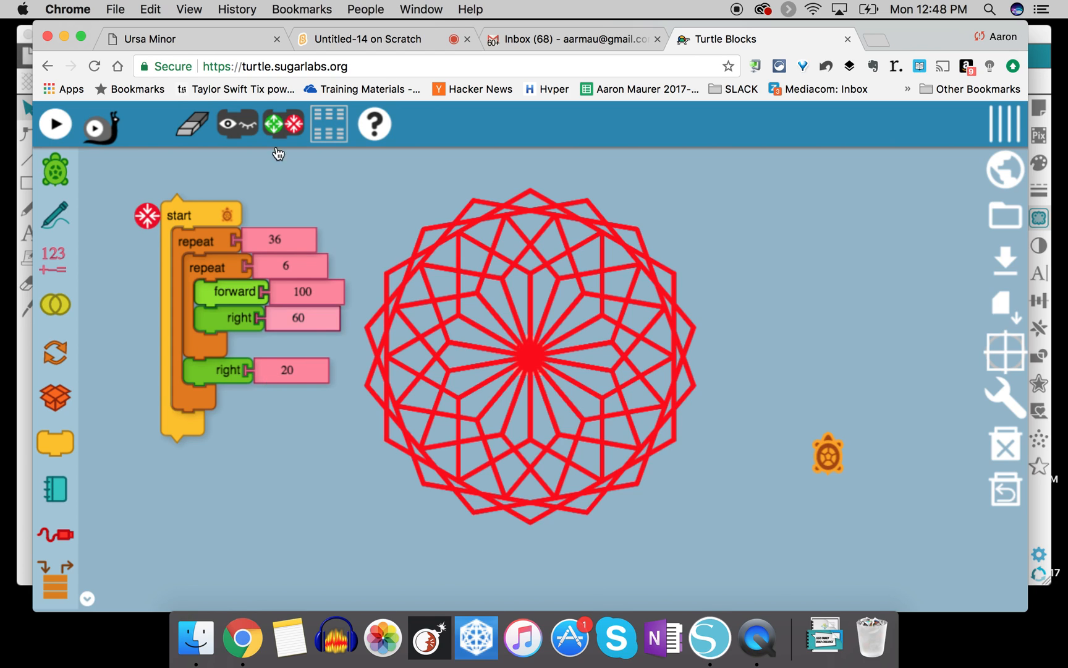
{"action": "mouse_move", "coordinate": [243, 289]}
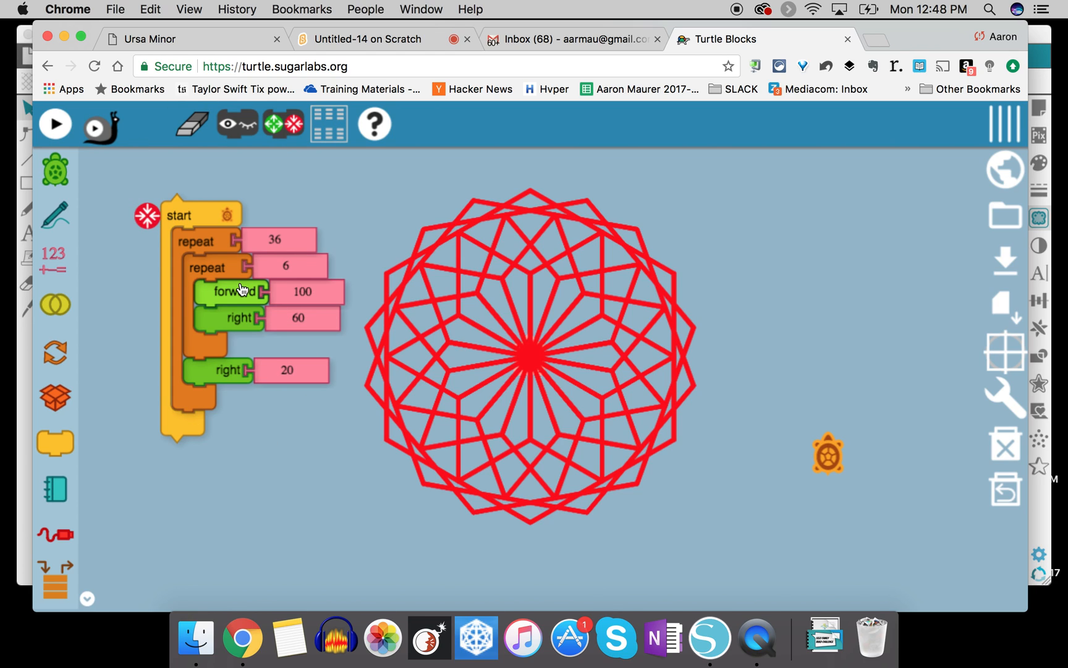
{"action": "mouse_move", "coordinate": [396, 274]}
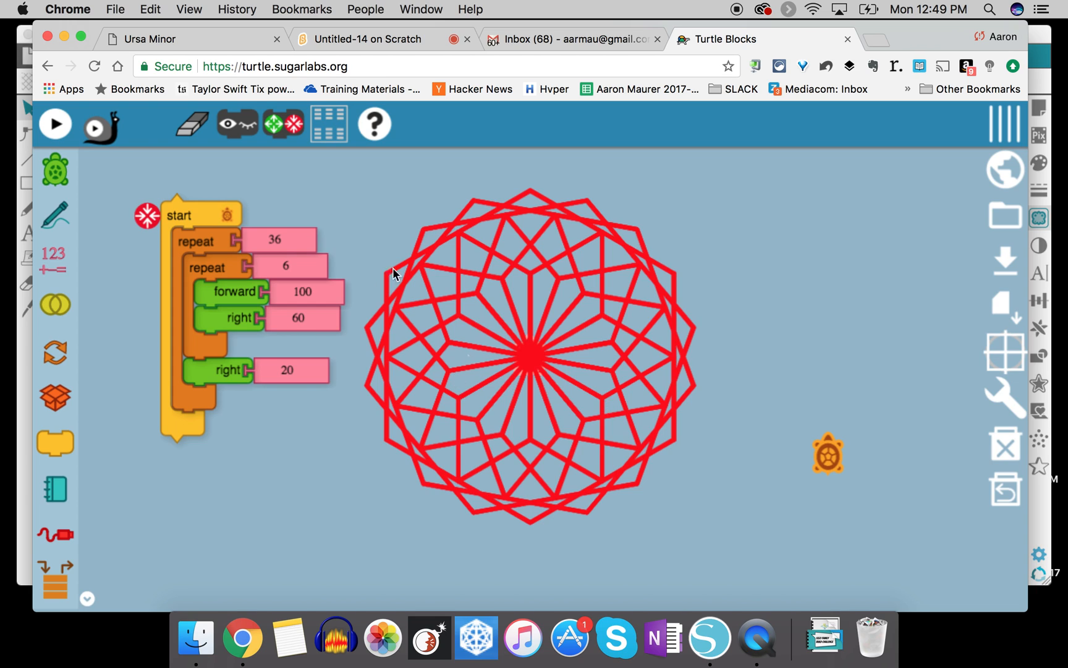
{"action": "mouse_move", "coordinate": [843, 478]}
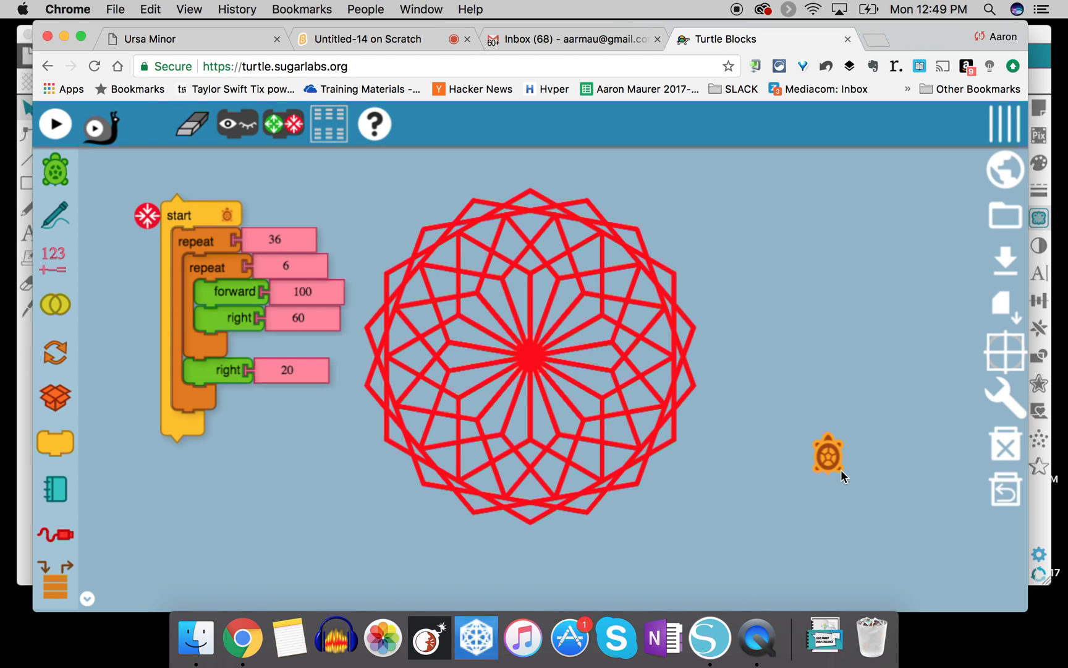